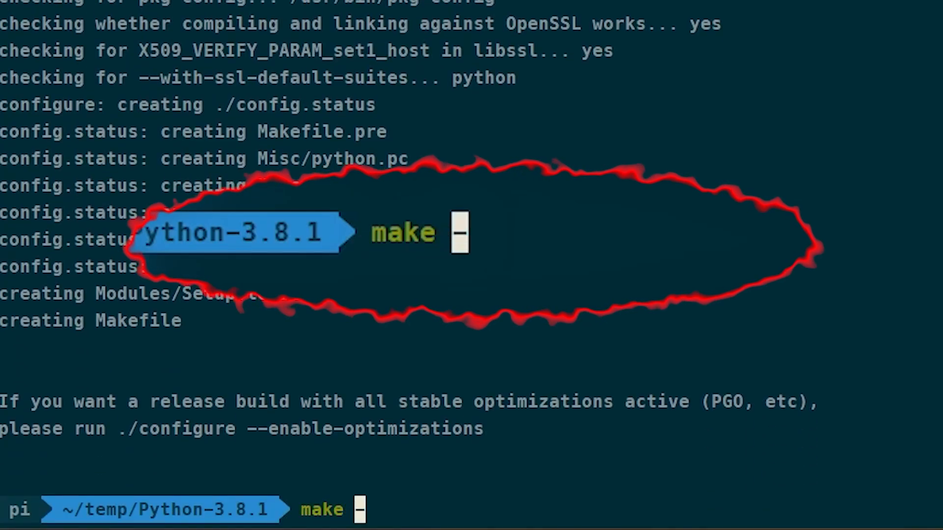
Step: Prepare make -j 4 and a pyenv install list grep-filtered to 3.8 versions
{"action": "type", "text": "-j 4"}
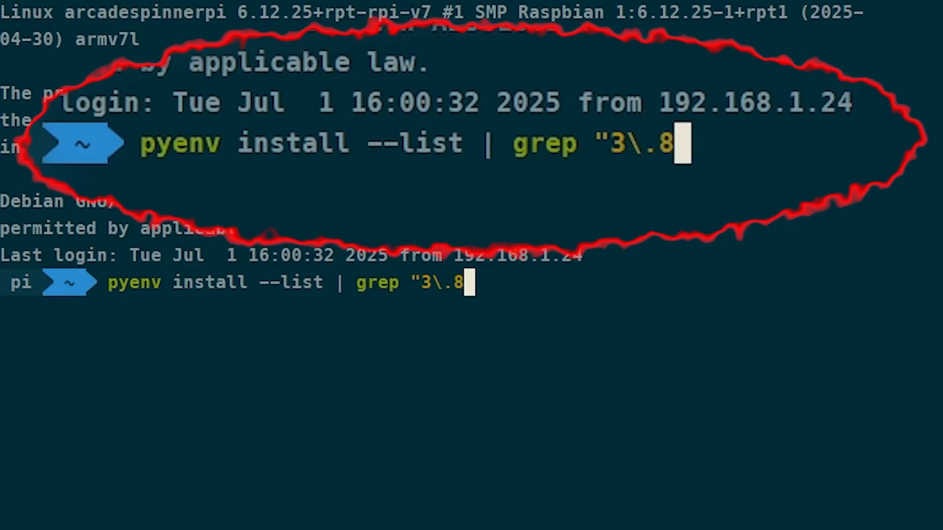
{"action": "type", "text": "\\"}
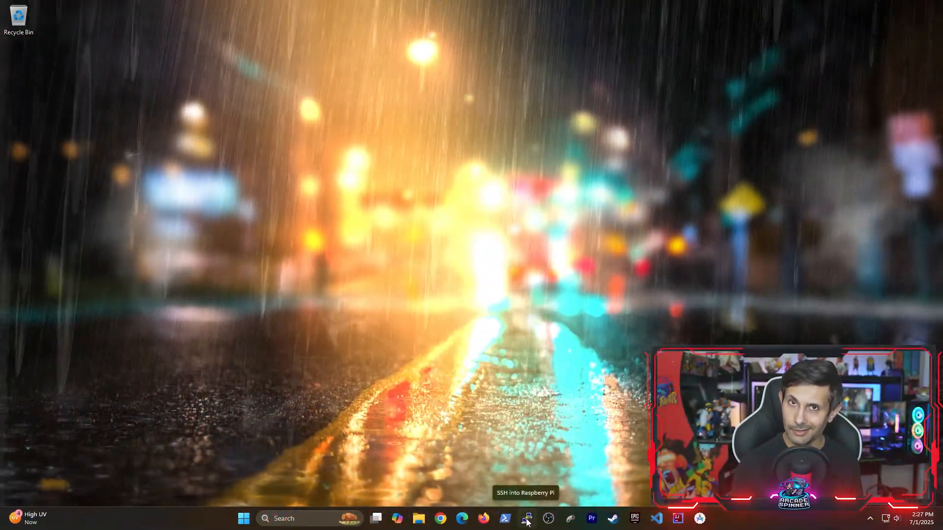
Step: Connect to the Raspberry Pi over SSH and run sudo apt-get update
{"action": "left_click", "coordinate": [527, 519]}
{"action": "type", "text": "sudo"}
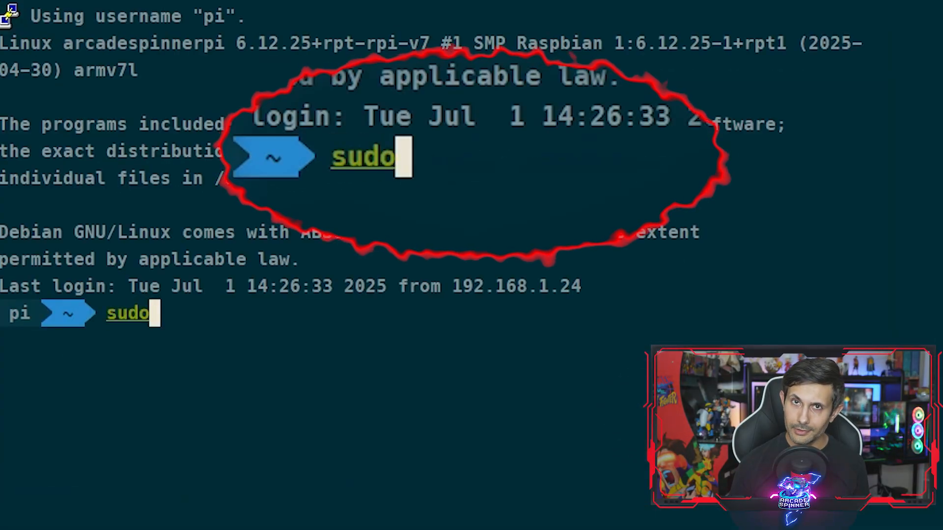
{"action": "type", "text": "apt-get update"}
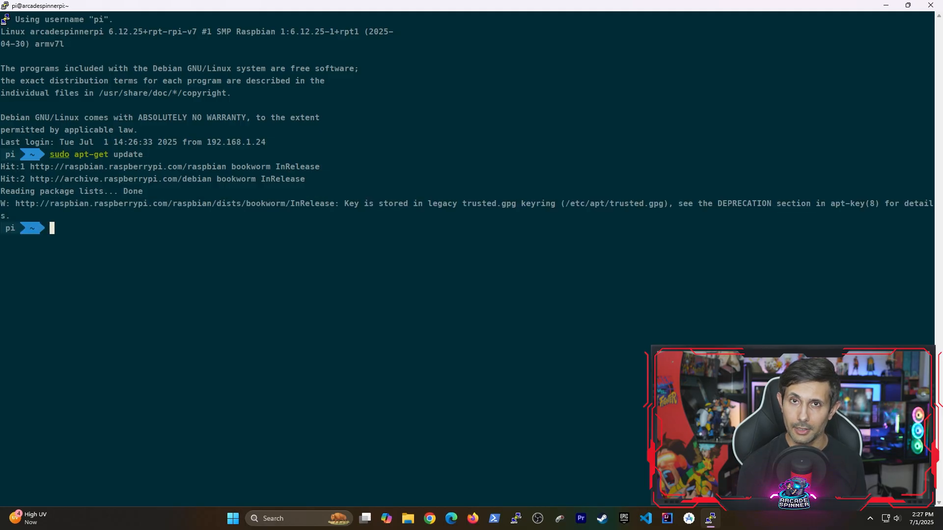
Step: Begin the sudo apt-get install command for the Python build dependencies
{"action": "type", "text": "sudo apt-"}
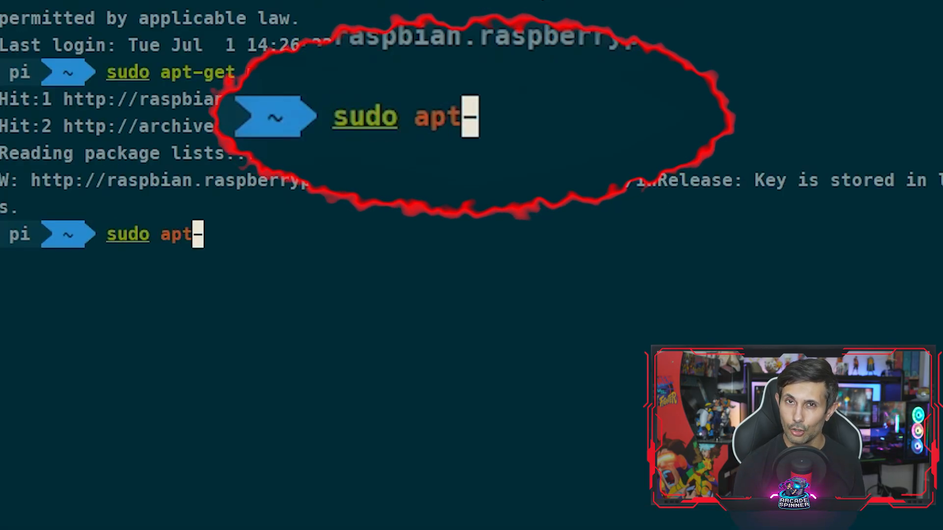
{"action": "type", "text": "-get"}
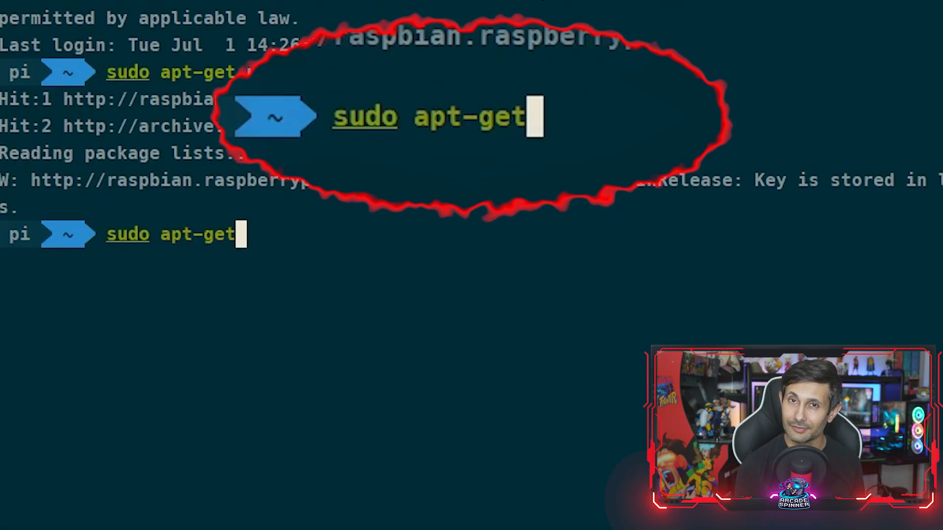
{"action": "type", "text": "install"}
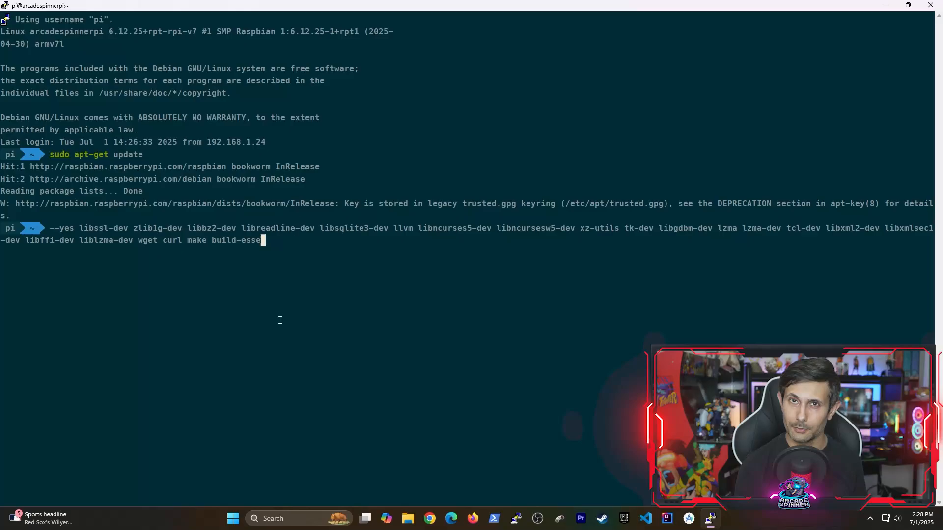
Step: Finish the dependency install line with openssl and run it, reviewing the output
{"action": "type", "text": "openssl"}
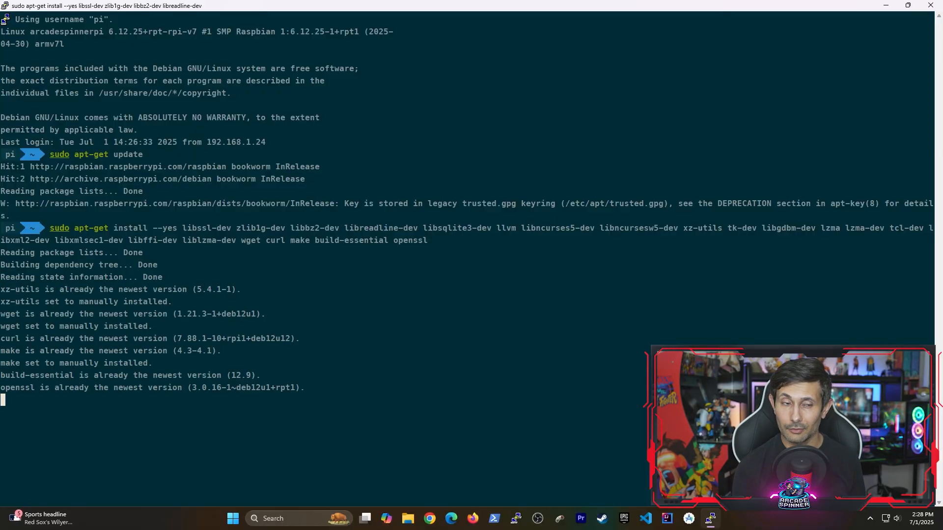
{"action": "scroll", "scroll_direction": "down", "scroll_amount": 3}
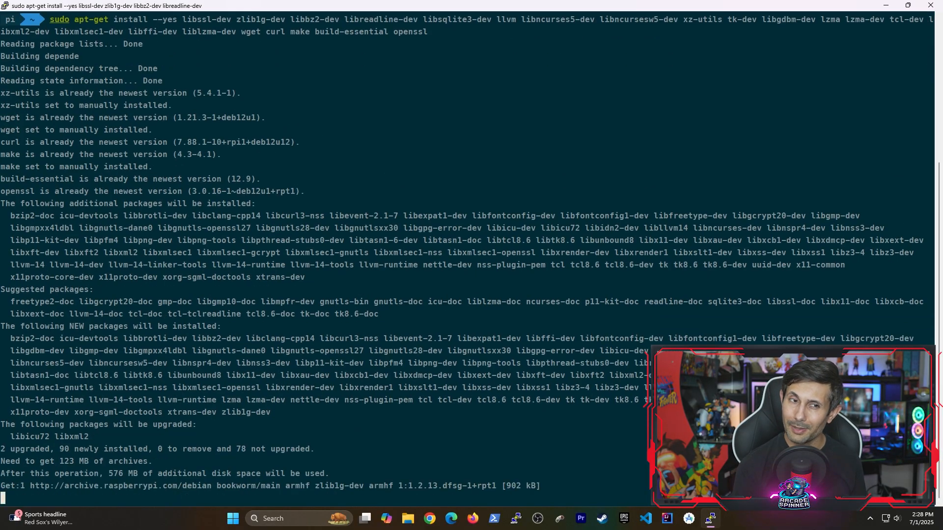
{"action": "scroll", "scroll_direction": "down", "scroll_amount": 3}
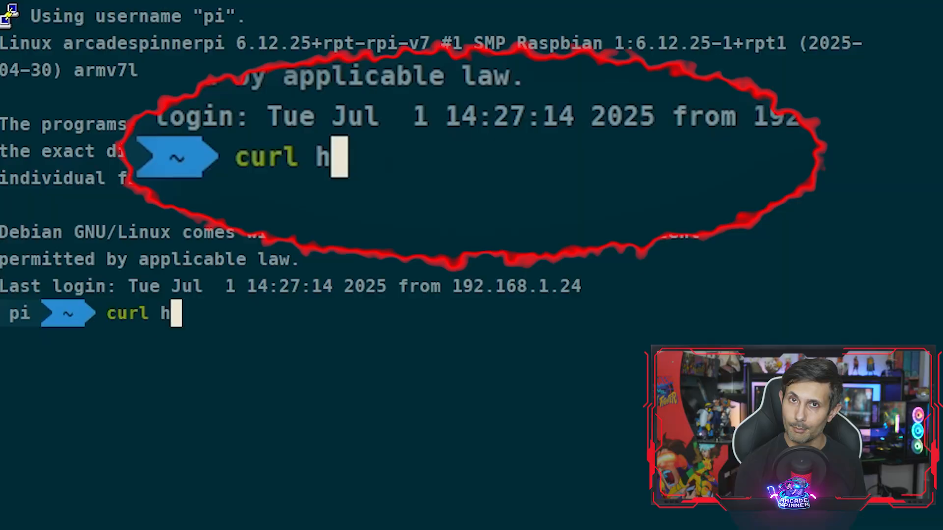
{"action": "type", "text": "ttps://pyenv."}
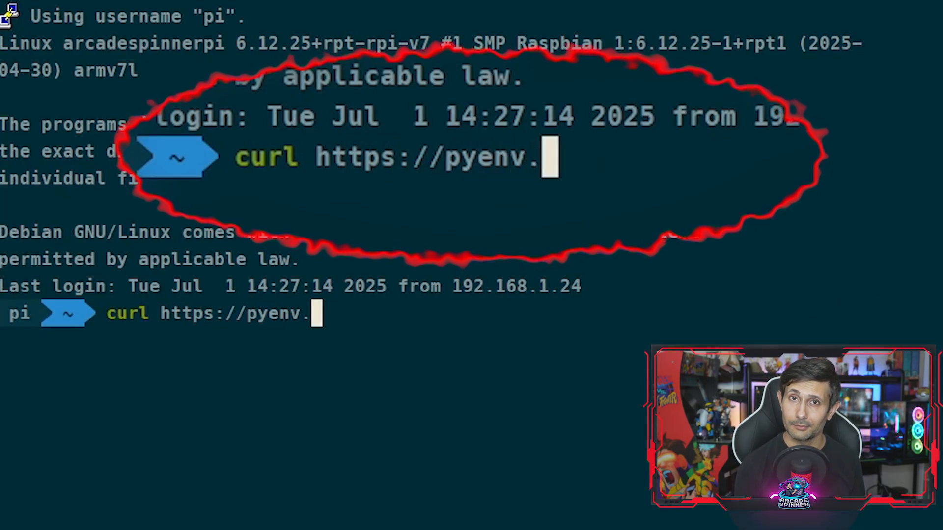
{"action": "type", "text": "run | bash"}
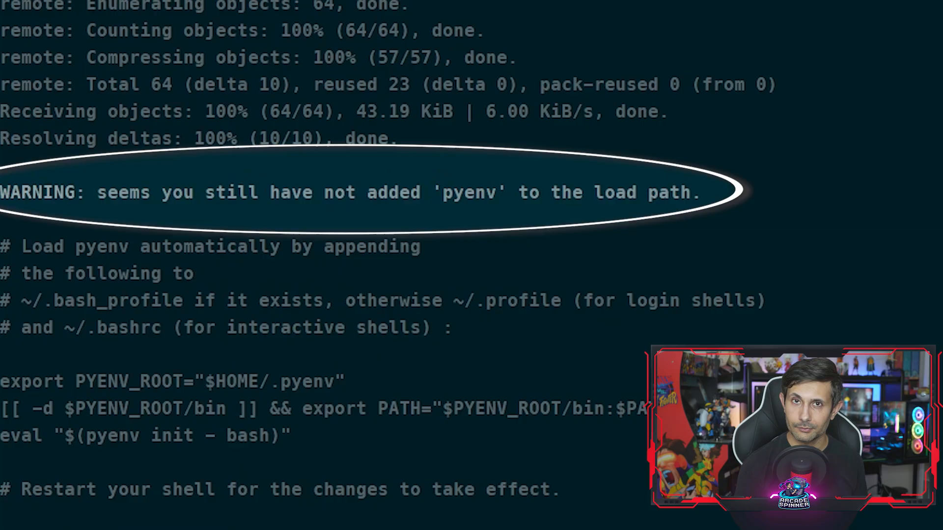
Step: Open ~/.bashrc for editing with sudo nano
{"action": "type", "text": "sudo nano"}
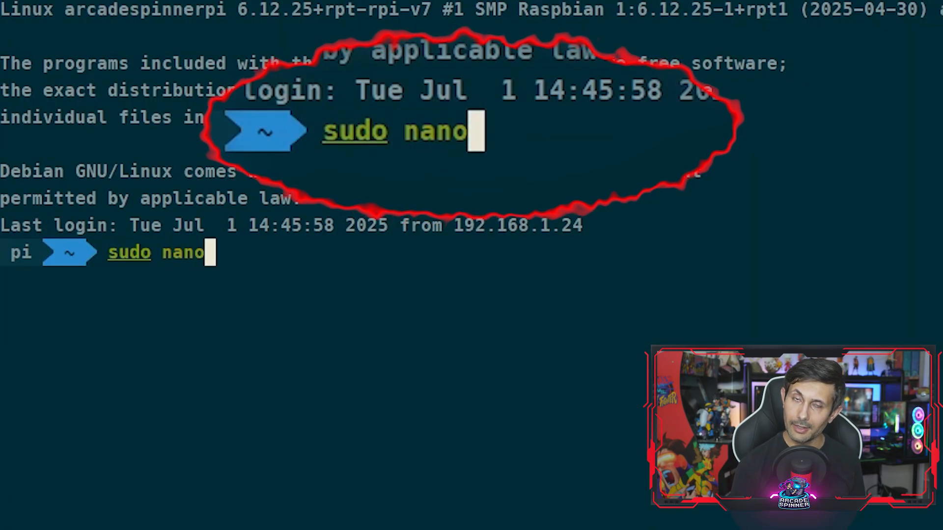
{"action": "type", "text": "~/"}
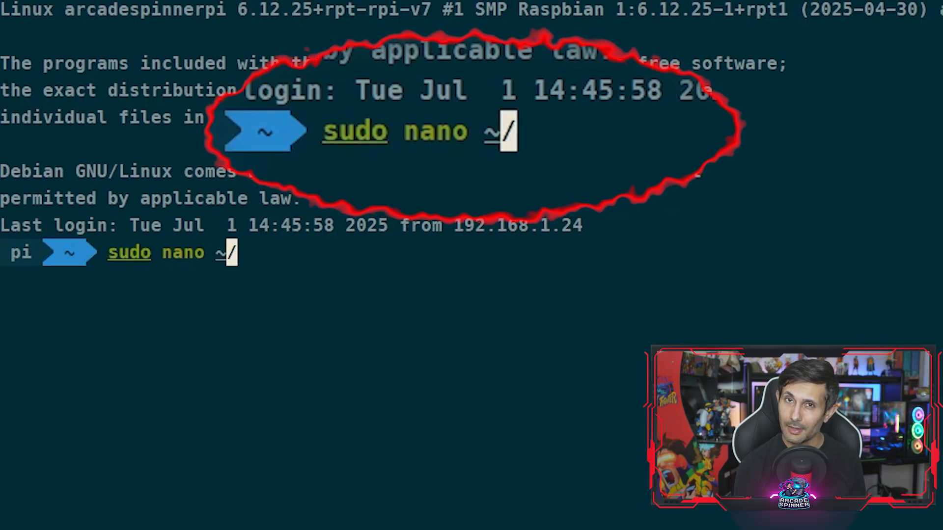
{"action": "type", "text": ".z"}
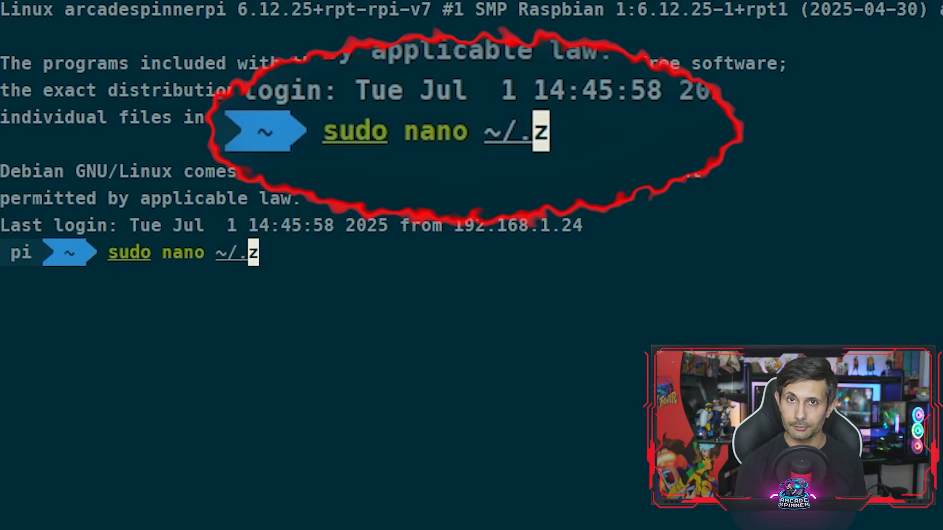
{"action": "type", "text": "ashrc"}
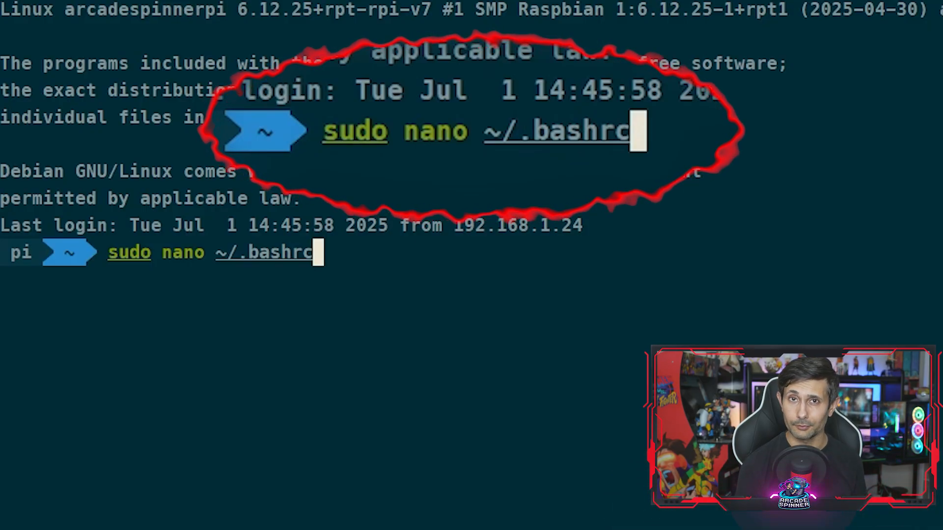
{"action": "key", "text": "Return"}
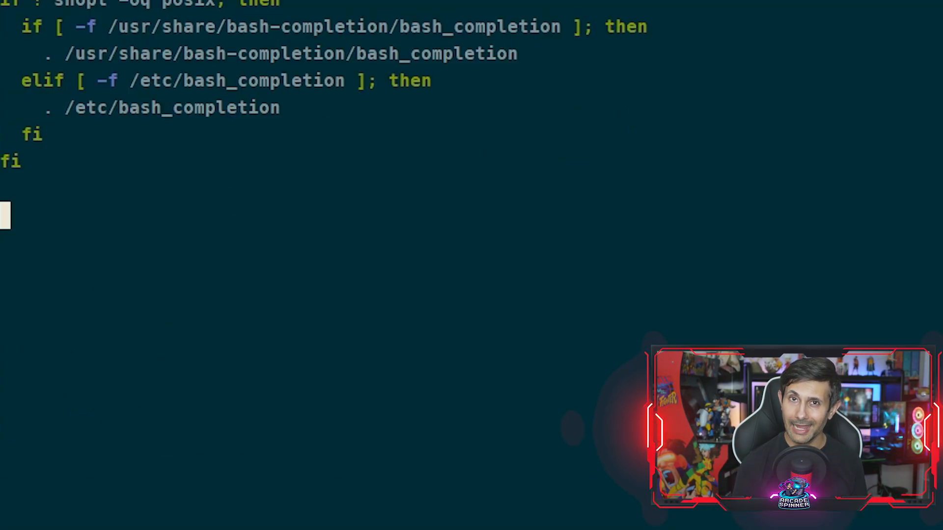
Step: Add export PATH="$HOME/.pyenv/bin:$PATH" and the pyenv init lines, then save bashrc
{"action": "type", "text": "export PATH=\"$HOME/.pyenv/bin:$PATH\""}
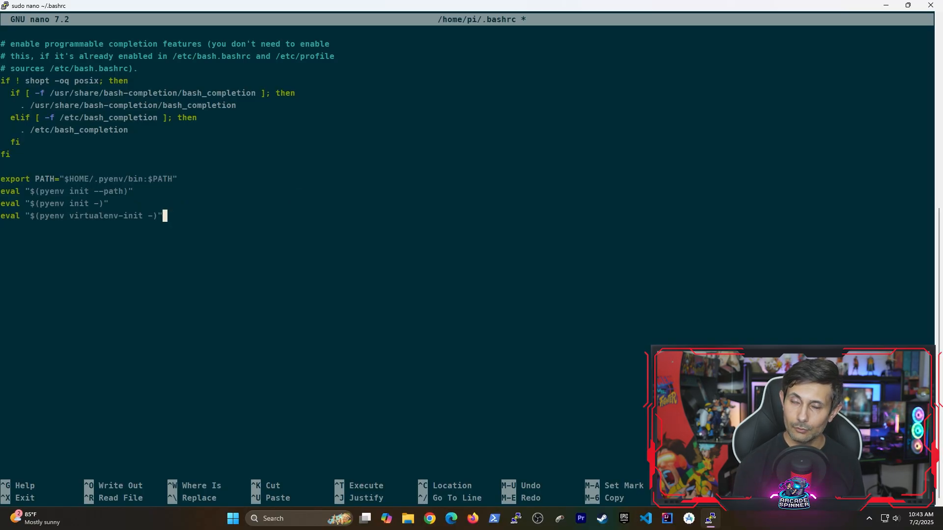
{"action": "key", "text": "ctrl+x"}
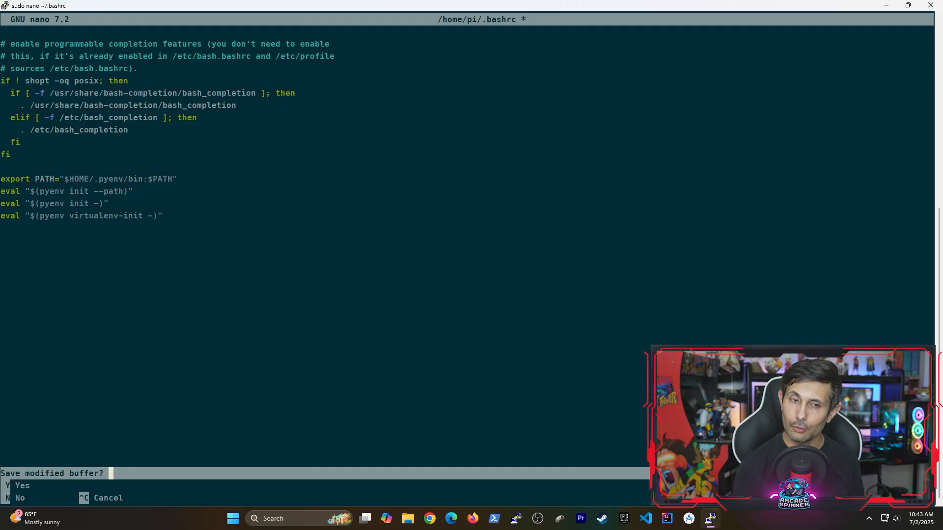
{"action": "key", "text": "y"}
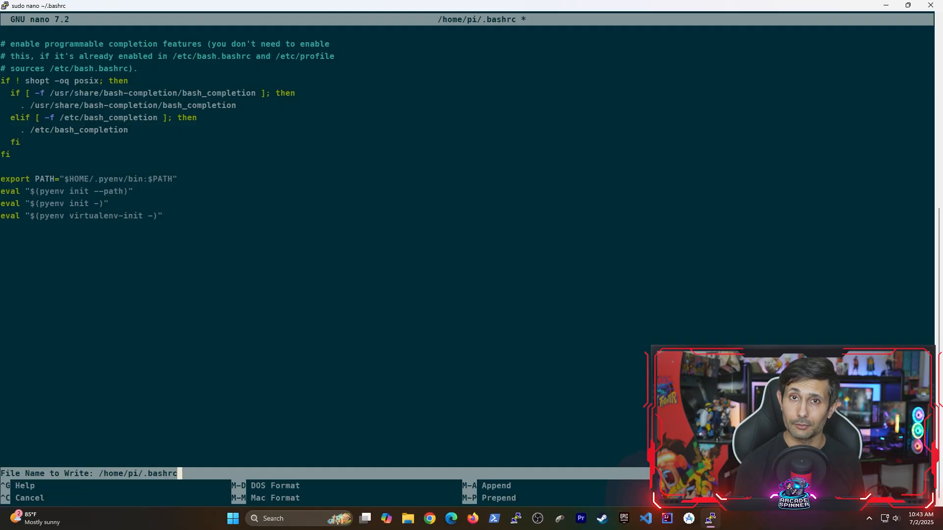
{"action": "key", "text": "Enter"}
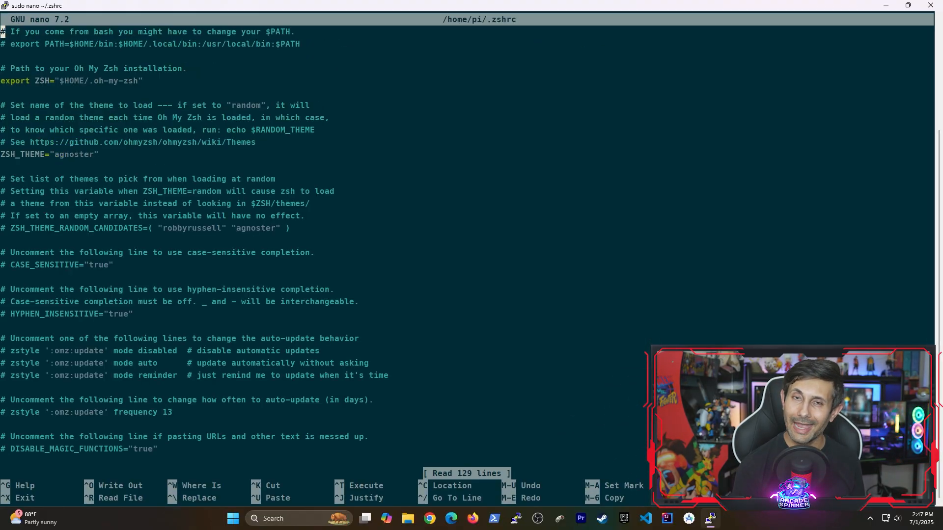
Step: Append the pyenv PATH and init lines to the end of ~/.zshrc and save it
{"action": "scroll", "scroll_direction": "down", "scroll_amount": 3}
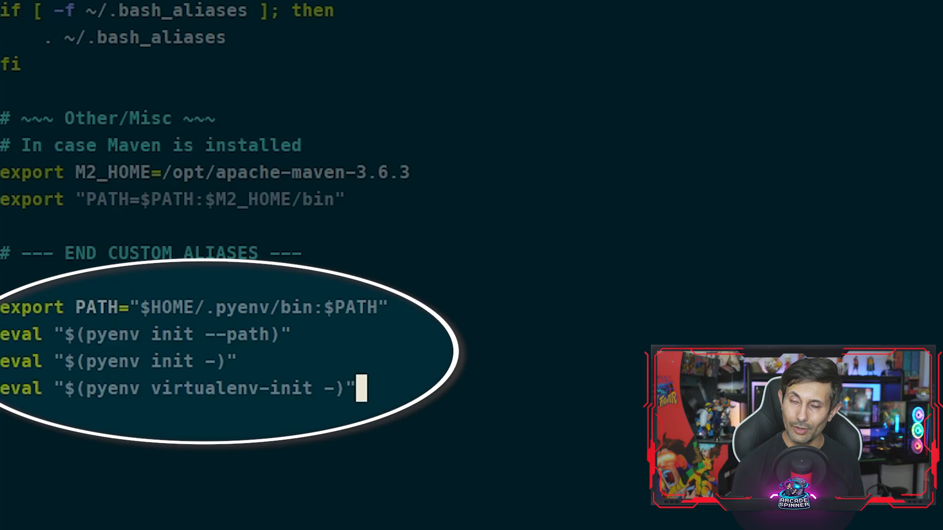
{"action": "key", "text": "ctrl+o"}
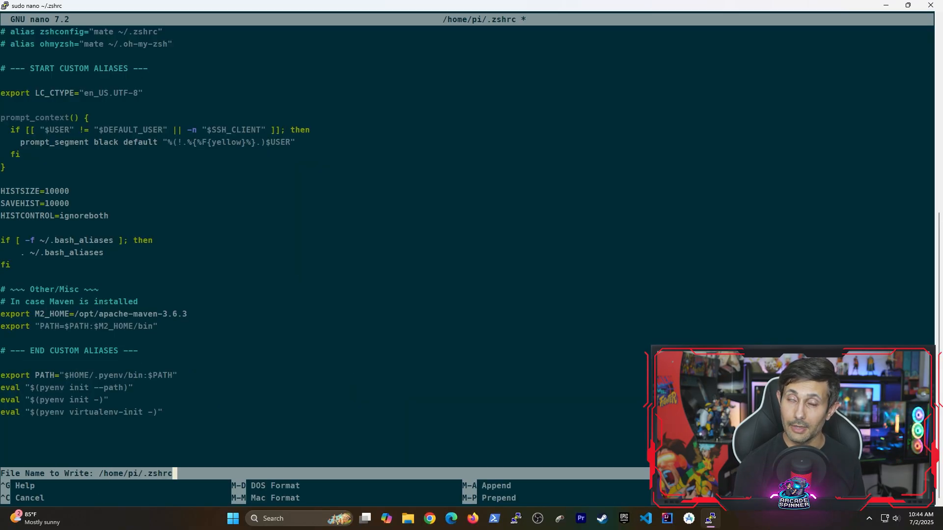
{"action": "key", "text": "Enter"}
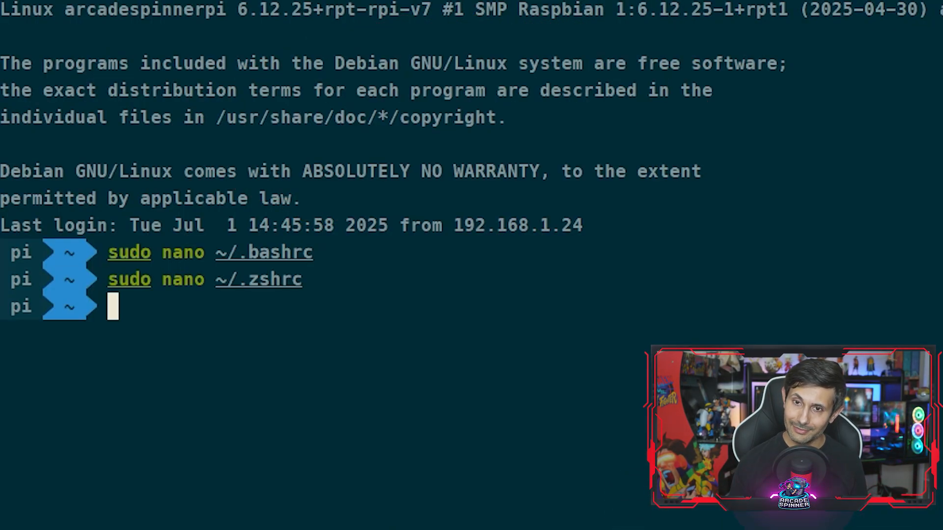
Step: Exit the shell and reconnect with PuTTY maximized so pyenv loads
{"action": "type", "text": "exit"}
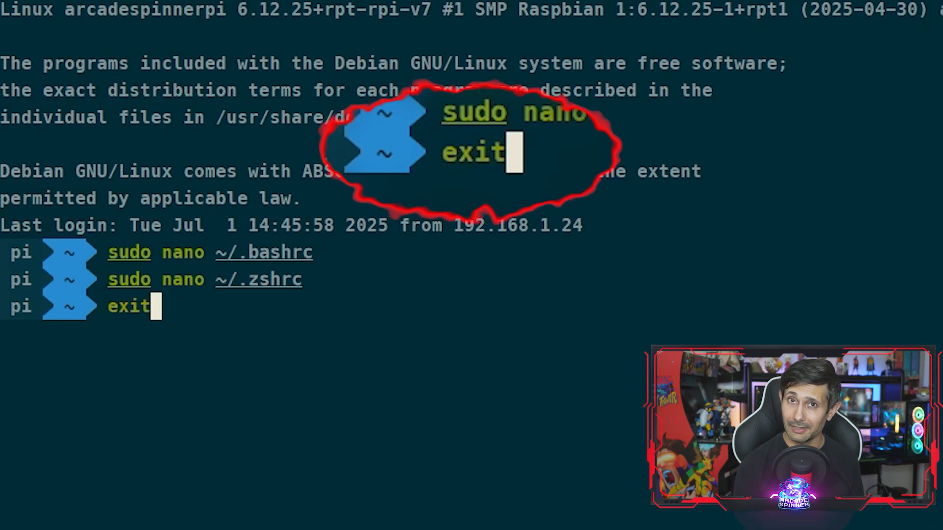
{"action": "key", "text": "Return"}
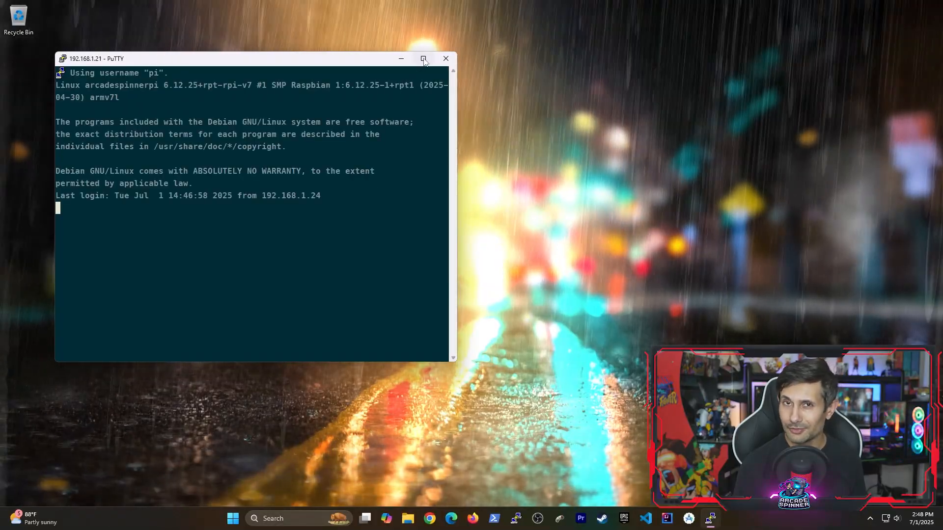
{"action": "left_click", "coordinate": [423, 58]}
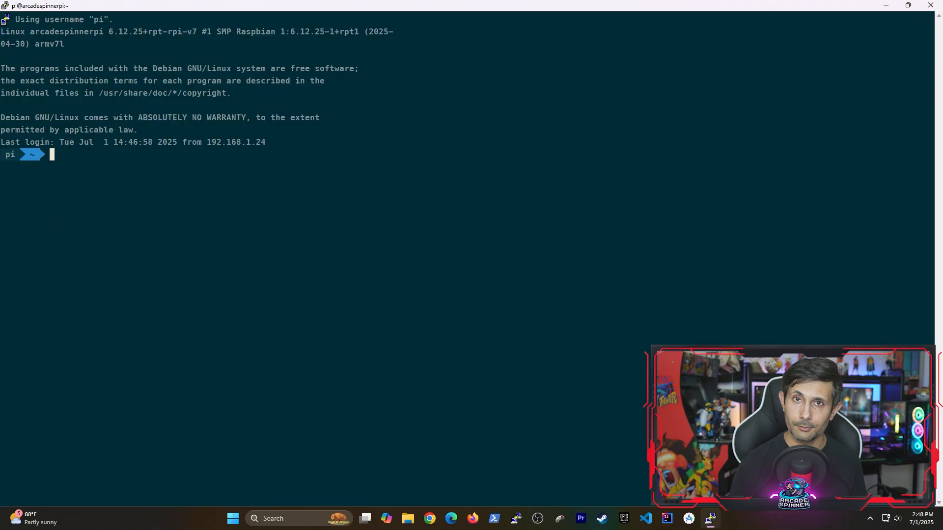
Step: Confirm pyenv -v reports 2.6.3 and run pyenv update
{"action": "type", "text": "pyenv"}
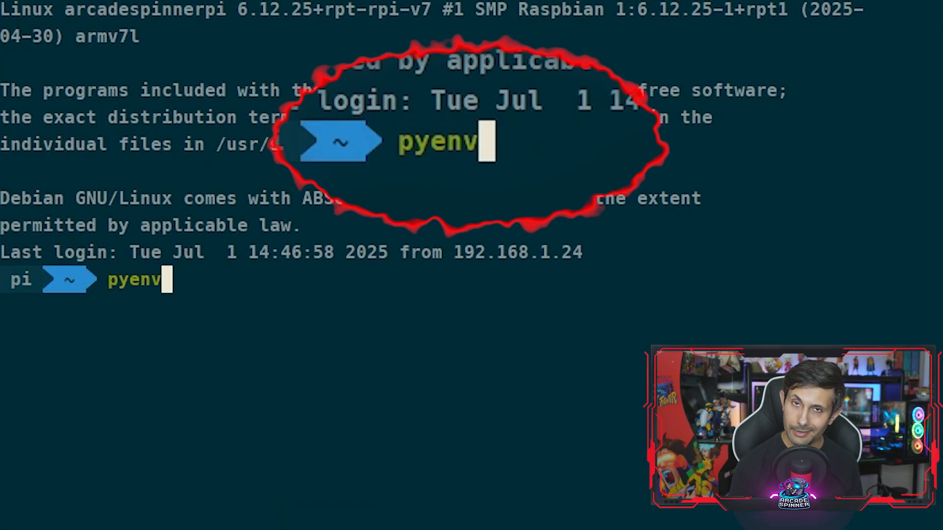
{"action": "type", "text": "-v"}
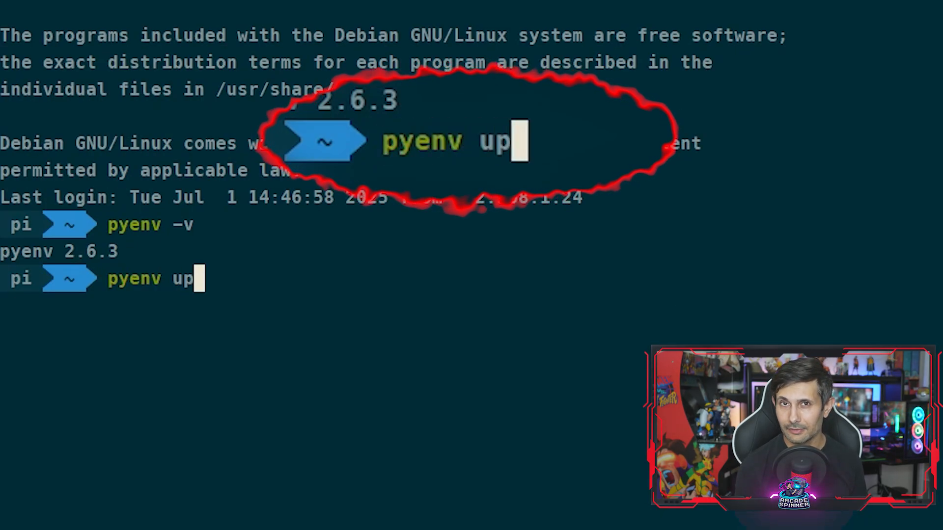
{"action": "type", "text": "date"}
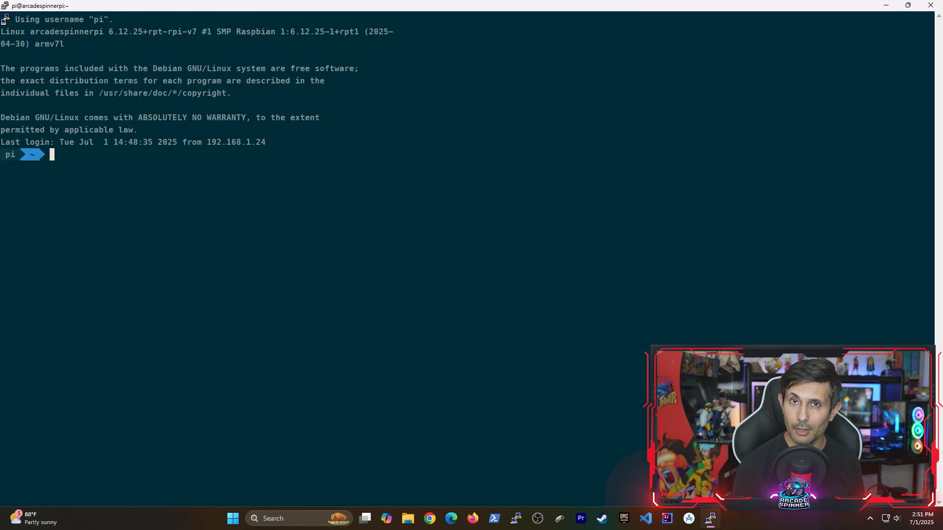
Step: Run pyenv install --list to show every installable Python version
{"action": "type", "text": "pyenv i"}
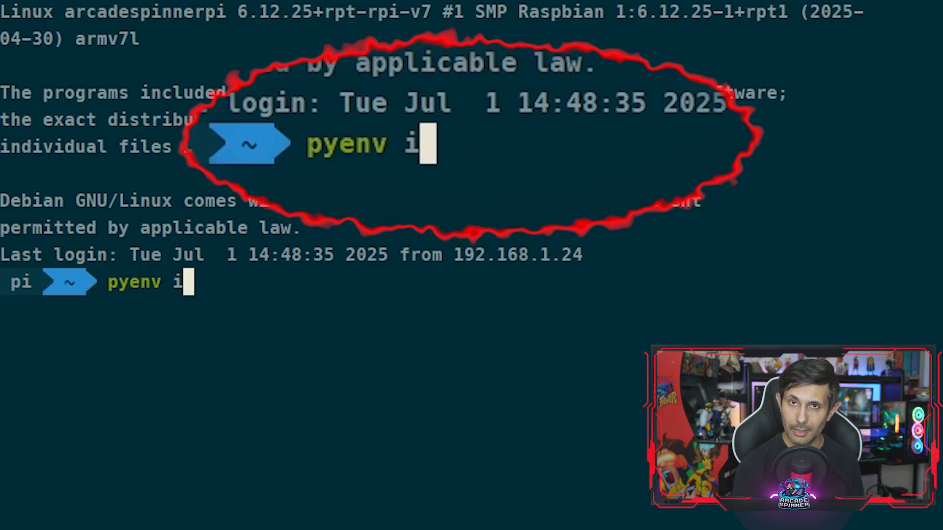
{"action": "type", "text": "nstall --list"}
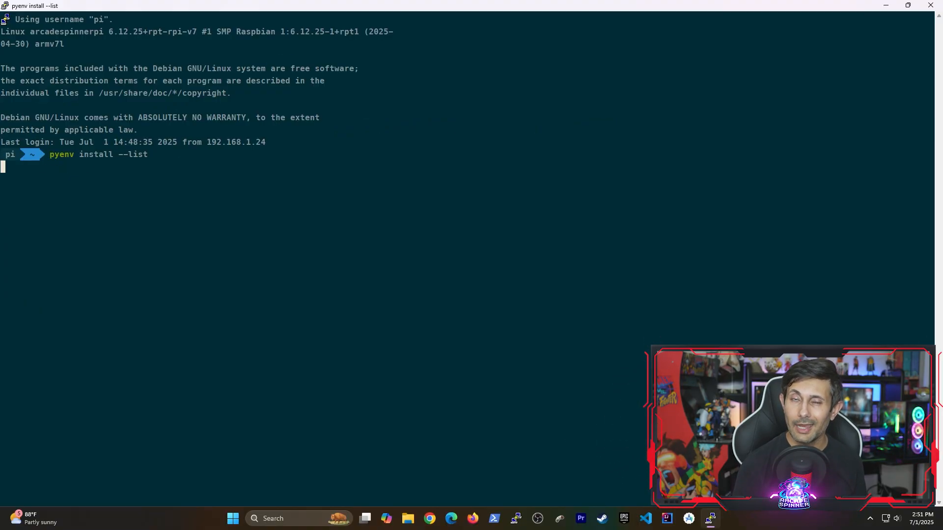
{"action": "key", "text": "Return"}
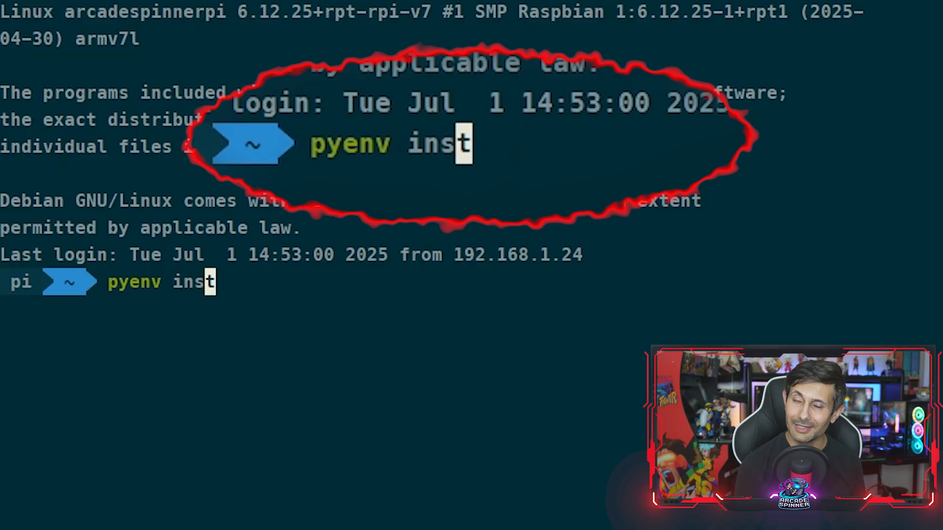
Step: Install Python 3.8.1 with pyenv and scroll through the installable versions list
{"action": "type", "text": "all 3.8"}
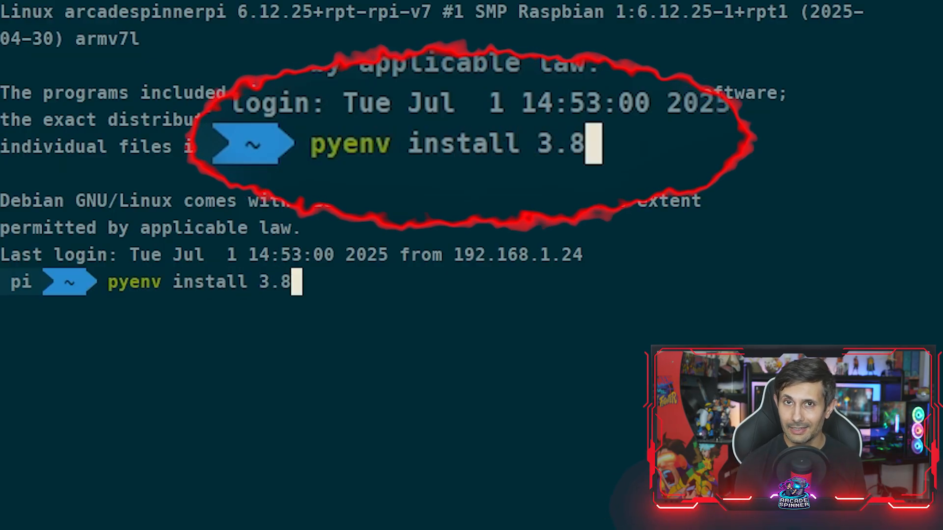
{"action": "type", "text": "1"}
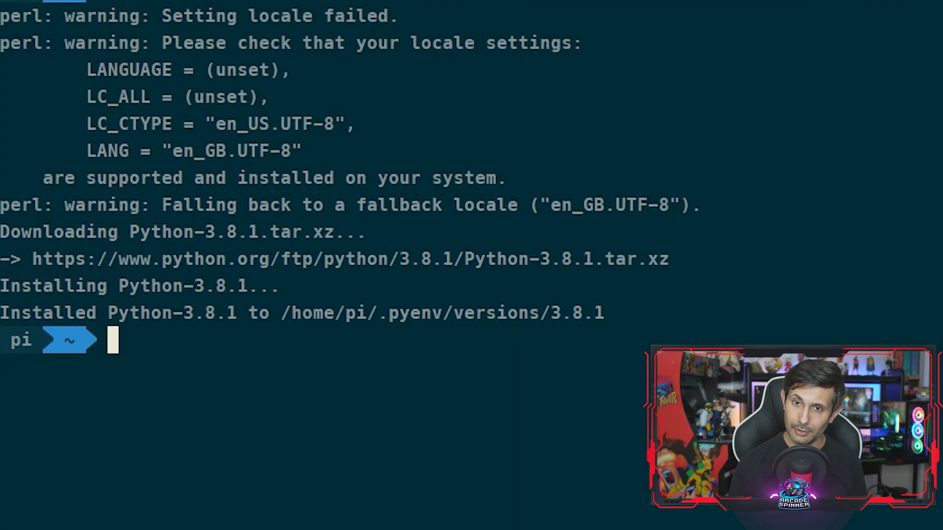
{"action": "type", "text": "pye"}
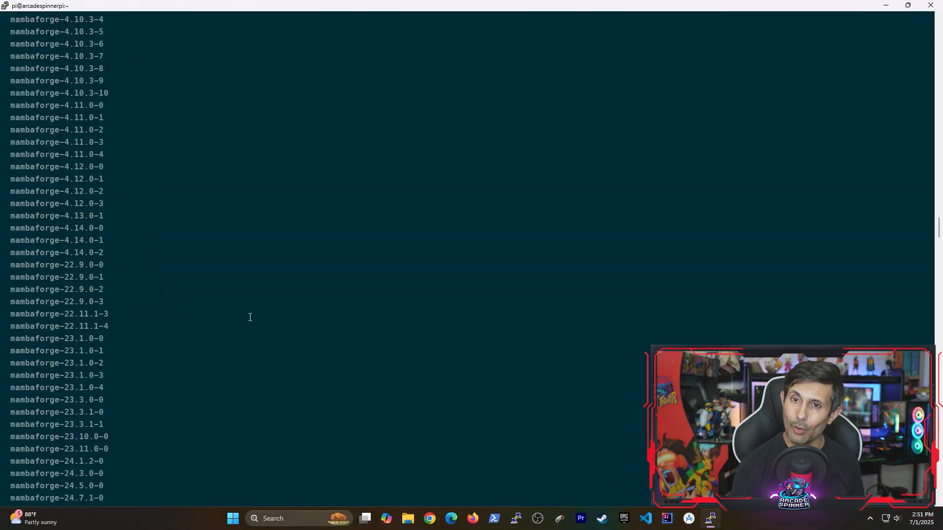
{"action": "scroll", "scroll_direction": "down", "scroll_amount": 3}
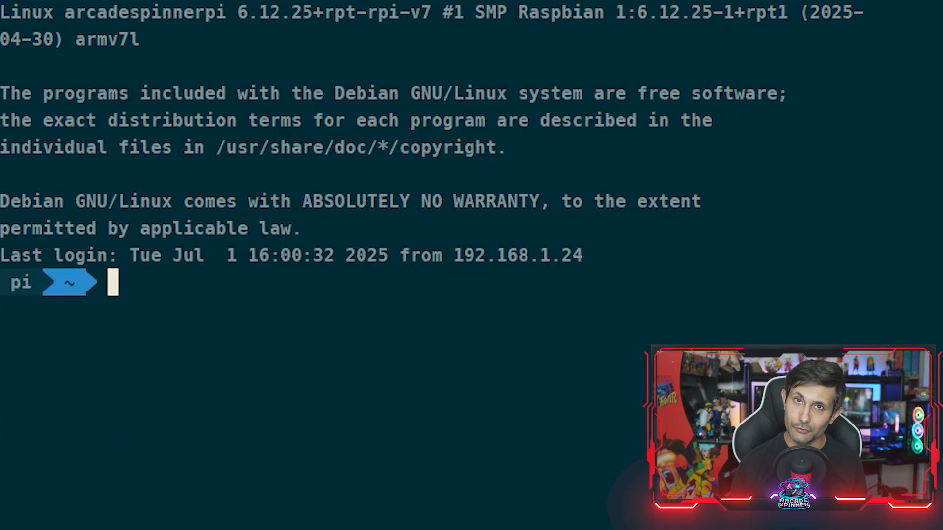
Step: Filter the list with pyenv install --list | grep "3\.8\.[1-9]"
{"action": "type", "text": "pyenv"}
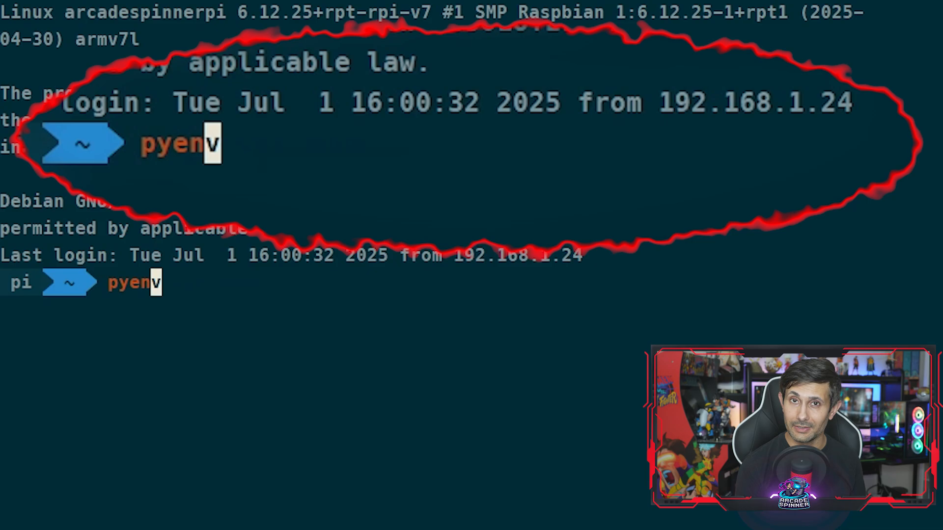
{"action": "type", "text": "install --l"}
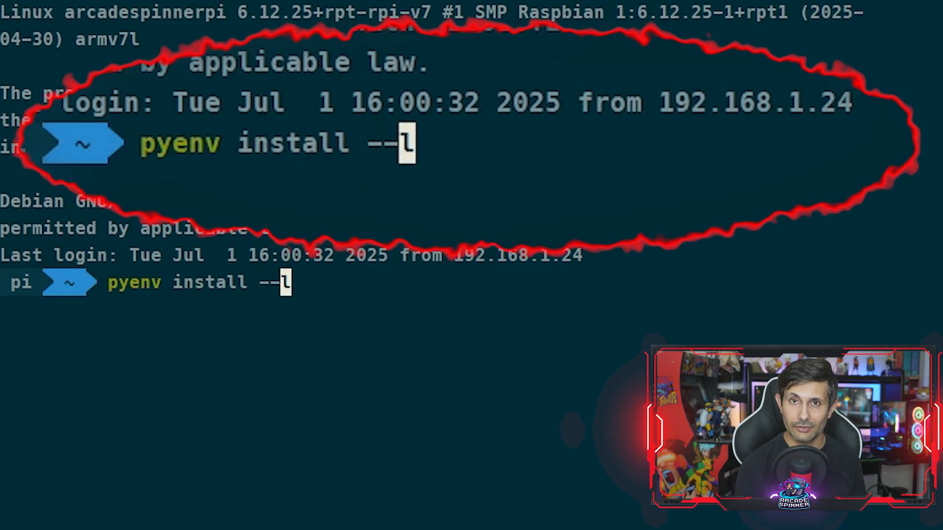
{"action": "type", "text": "ist |"}
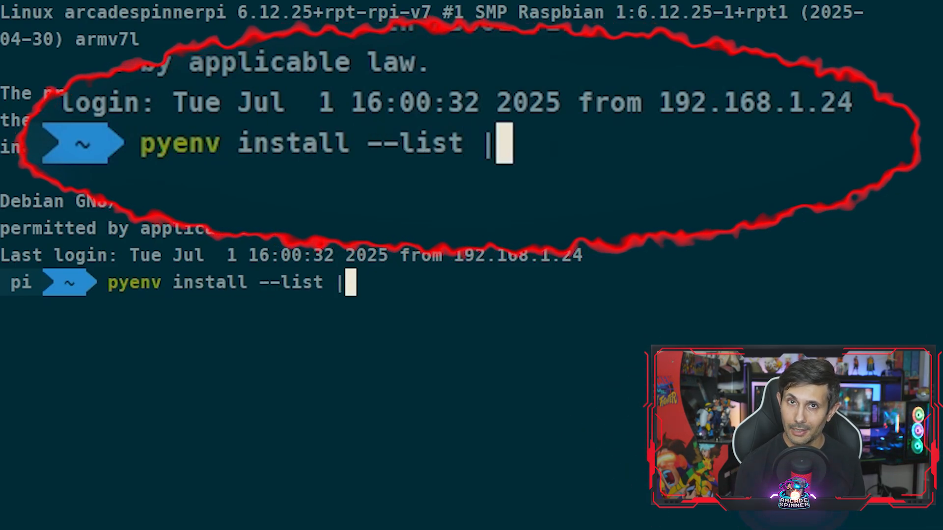
{"action": "type", "text": "grep \""}
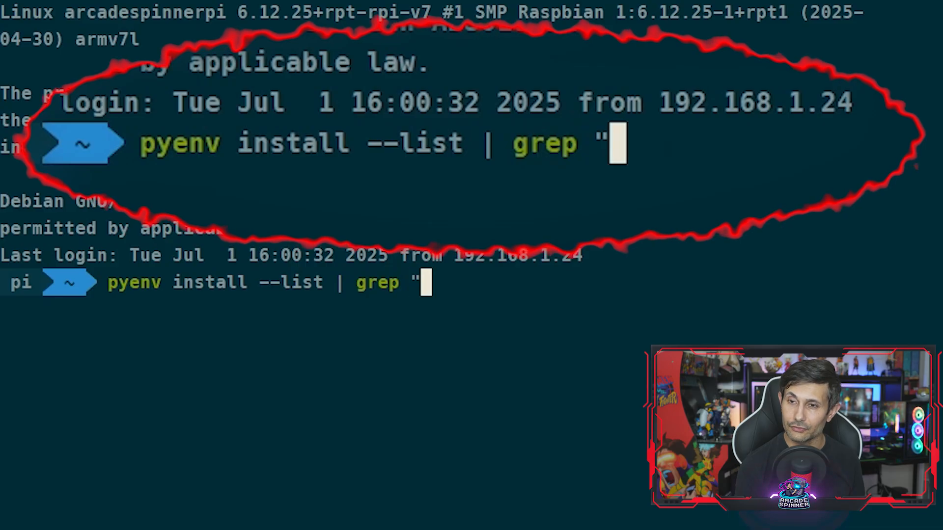
{"action": "type", "text": "3\\.8"}
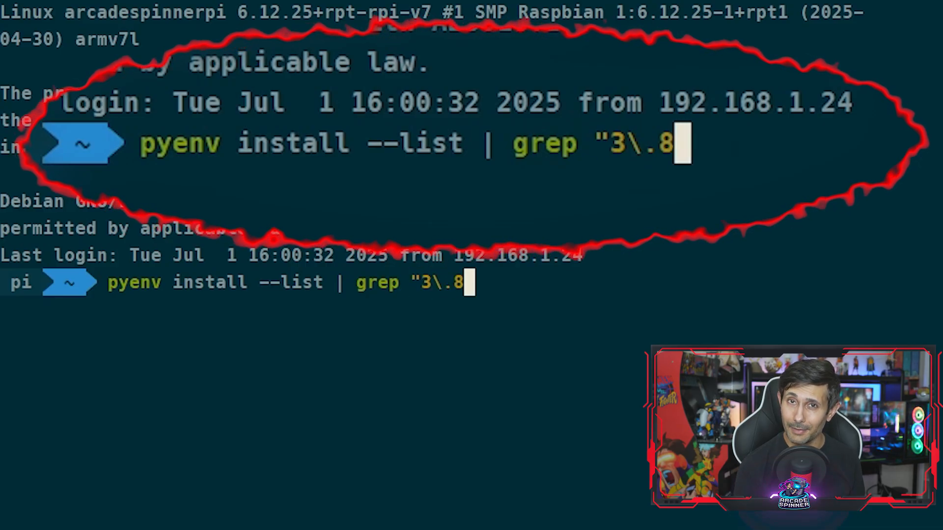
{"action": "type", "text": "\\.[1"}
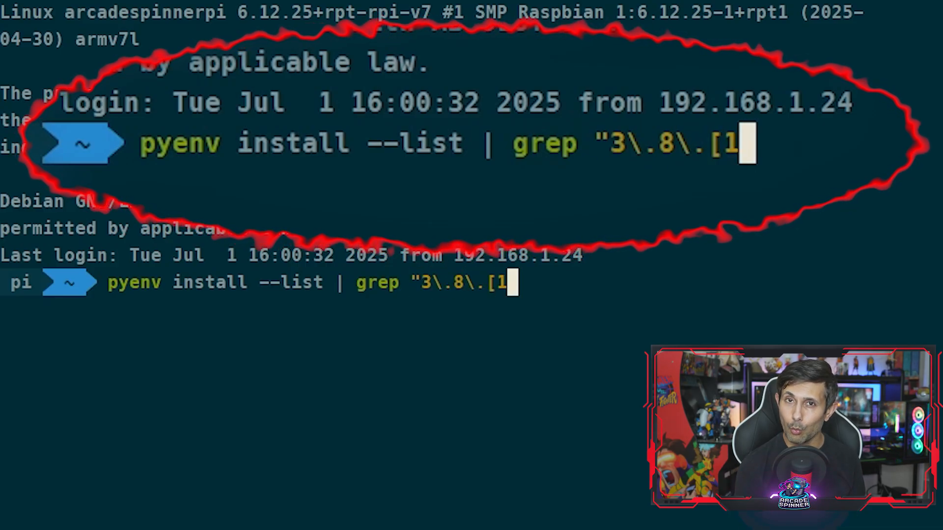
{"action": "type", "text": "-9]\""}
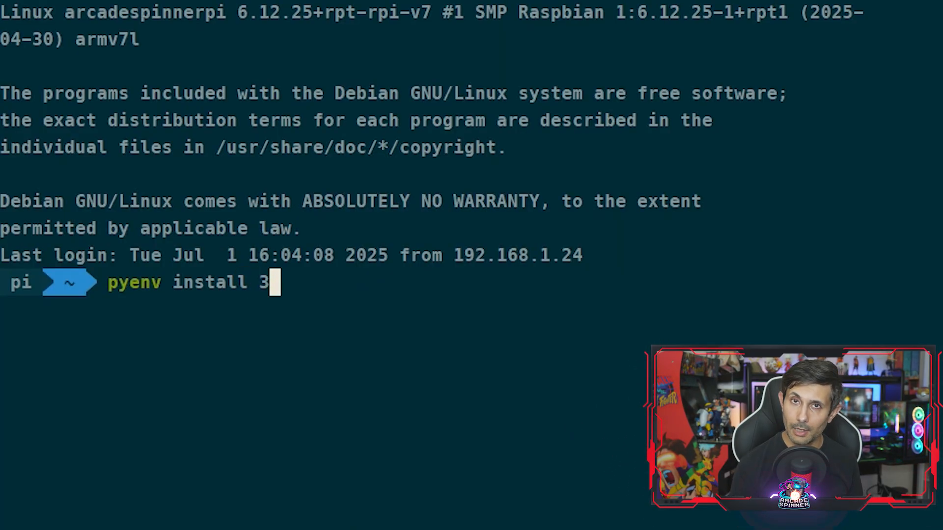
Step: Install Python 3.8.2 with pyenv and list versions showing system, 3.8.1 and 3.8.2
{"action": "type", "text": ".8.2"}
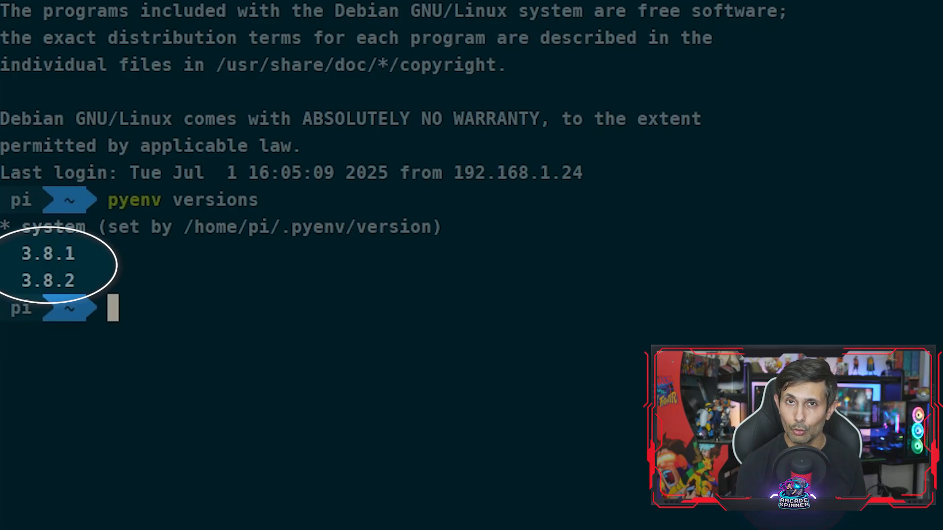
Step: Set pyenv global 3.8.2, then confirm with pyenv versions and python -V reporting 3.8.2
{"action": "type", "text": "pye"}
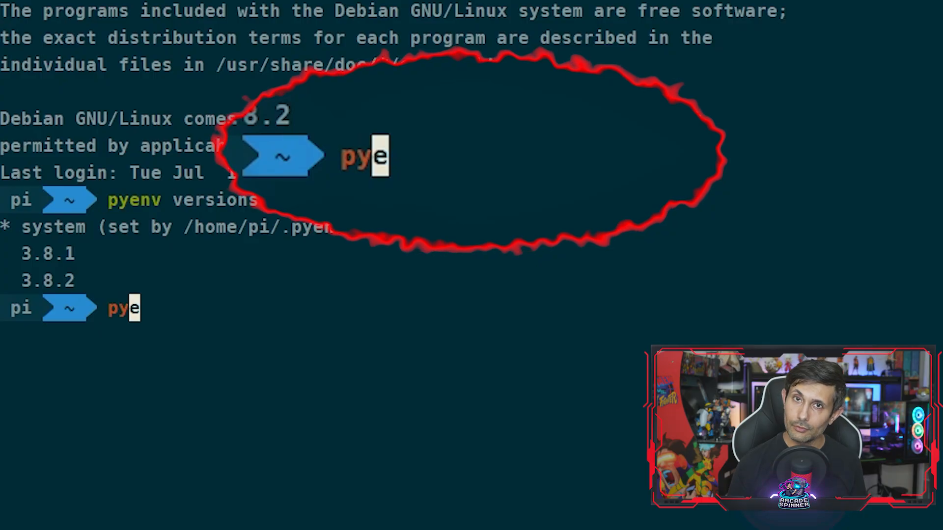
{"action": "type", "text": "nv v"}
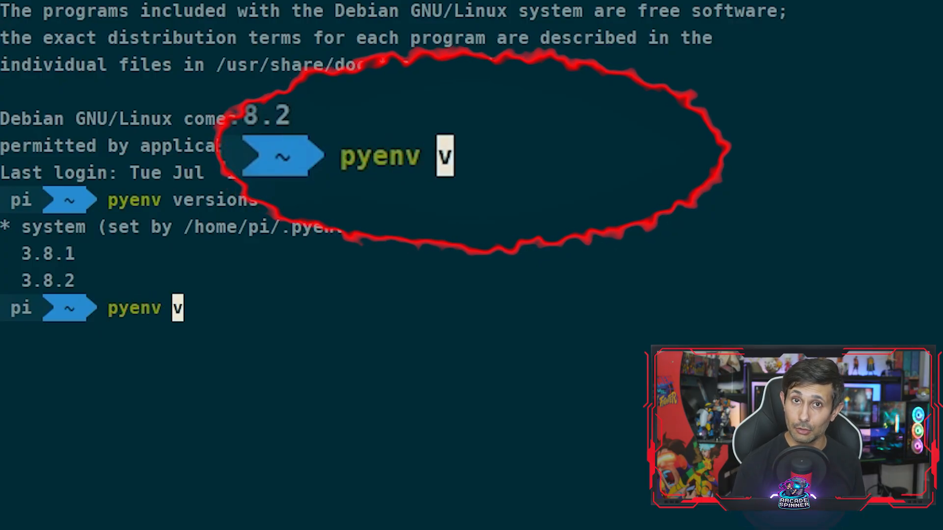
{"action": "type", "text": "lobal"}
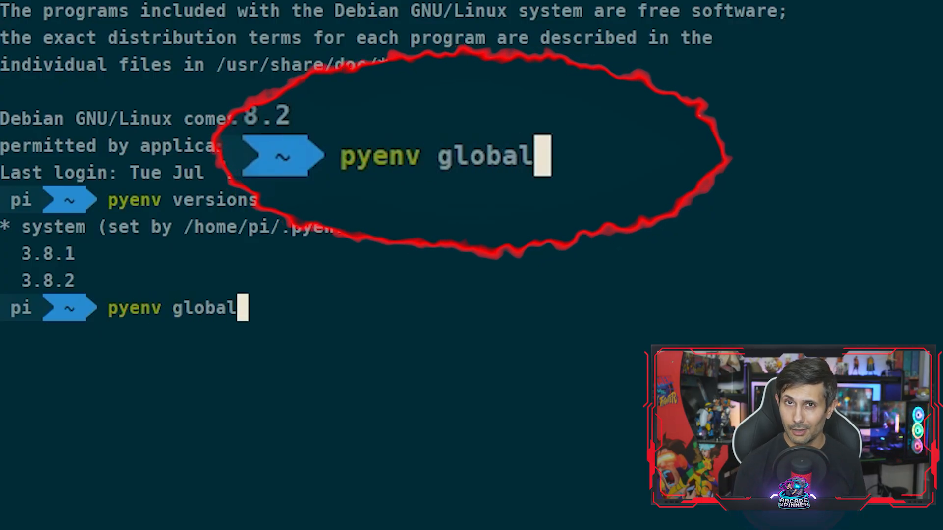
{"action": "type", "text": "3.8.2"}
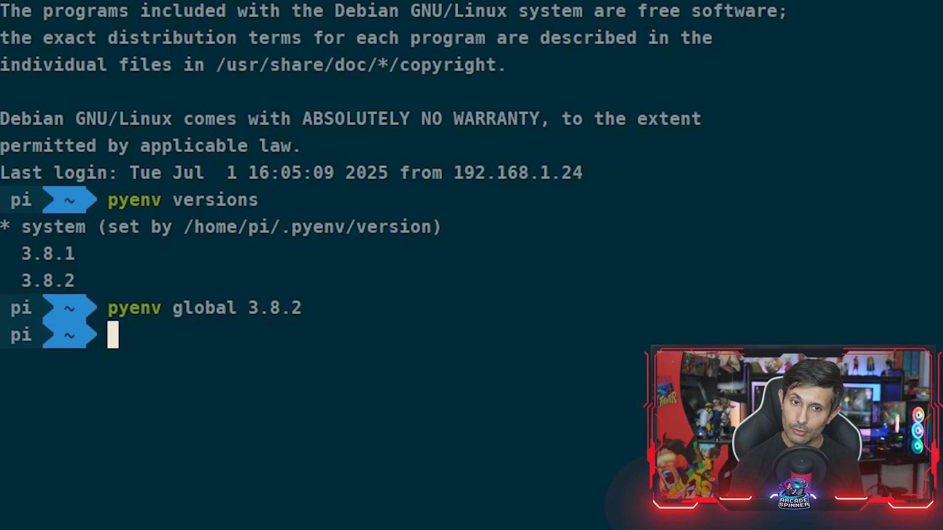
{"action": "type", "text": "pyenv versions"}
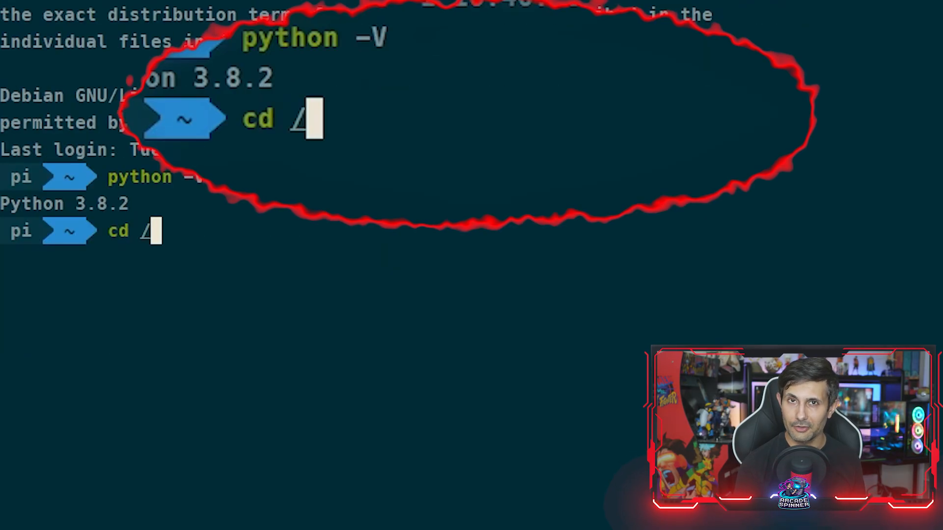
Step: Change into /home/pi/python/my-project and set pyenv local 3.8.1 there
{"action": "type", "text": "home/pi/"}
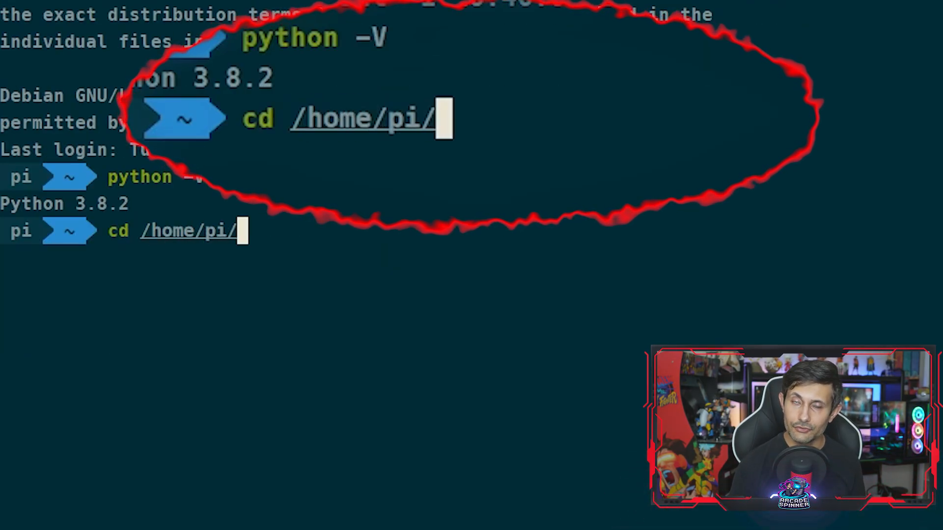
{"action": "type", "text": "python/my"}
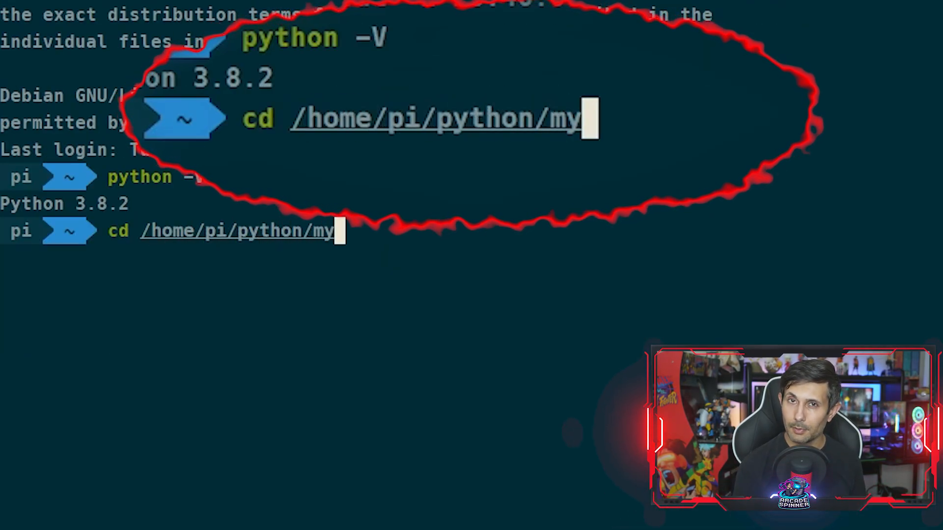
{"action": "type", "text": "-project"}
{"action": "type", "text": "pyenv v"}
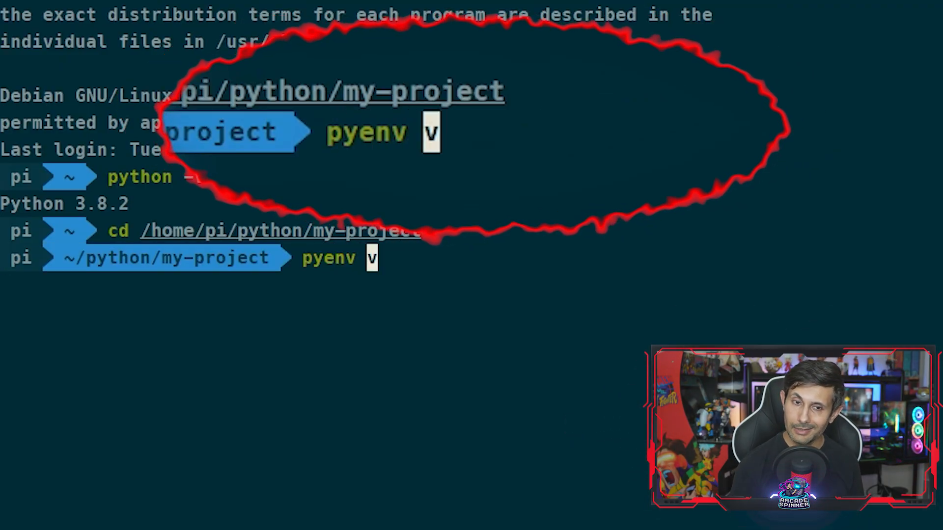
{"action": "type", "text": "ocal"}
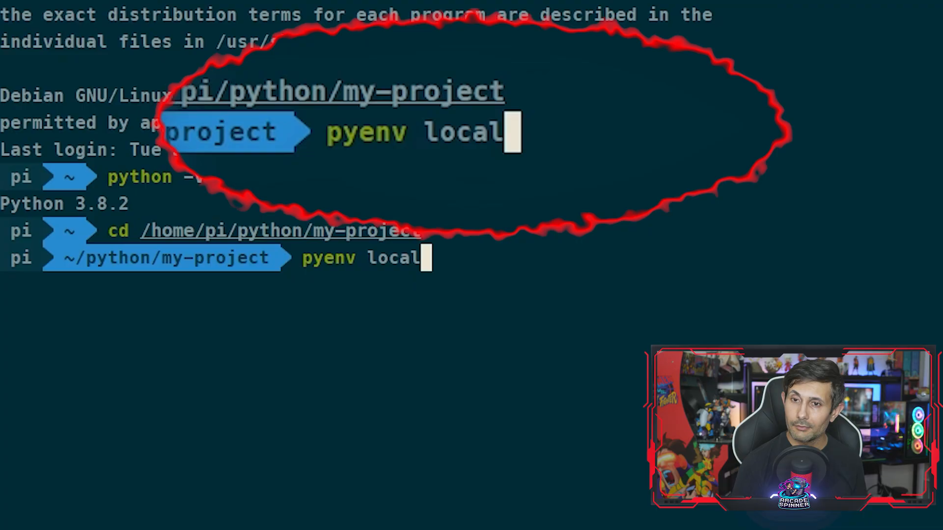
{"action": "type", "text": "3.8.1"}
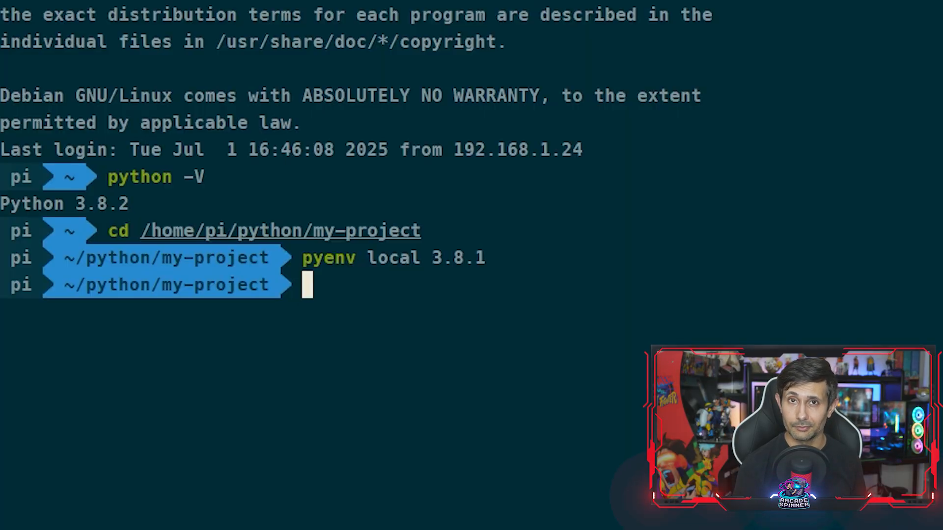
Step: List pyenv versions to confirm 3.8.1 is active for my-project
{"action": "type", "text": "pyenv l"}
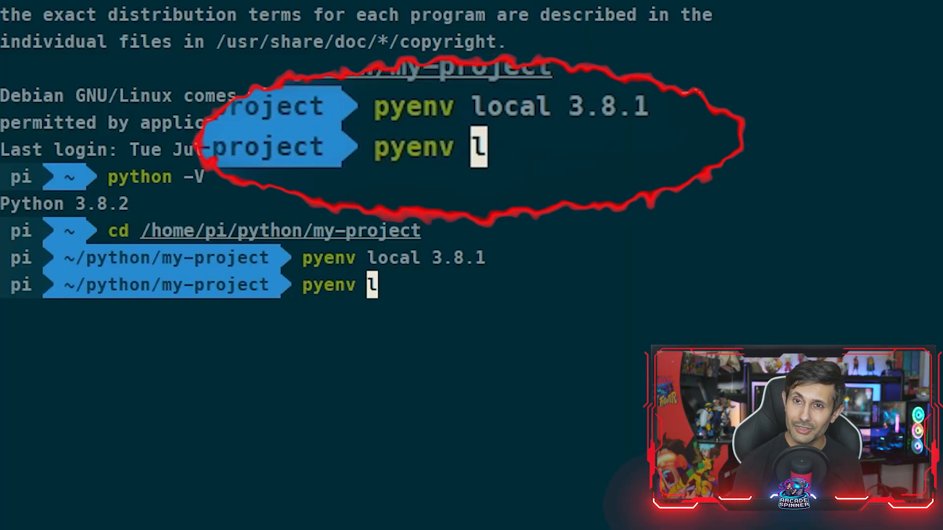
{"action": "type", "text": "ersions"}
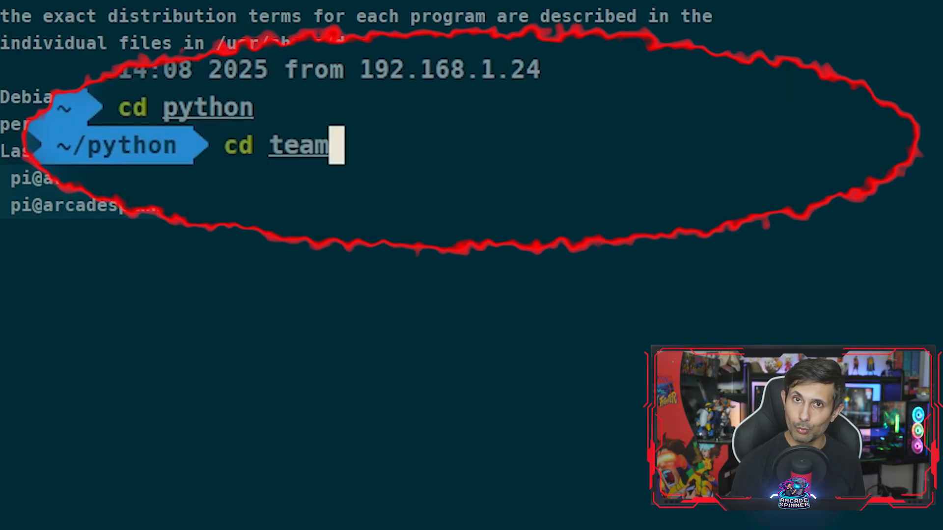
Step: Run 'cd team-1 && pyenv versions && cd ..' showing team-1 uses Python 3.9.4
{"action": "type", "text": "-1 && pyenv versions && cd .."}
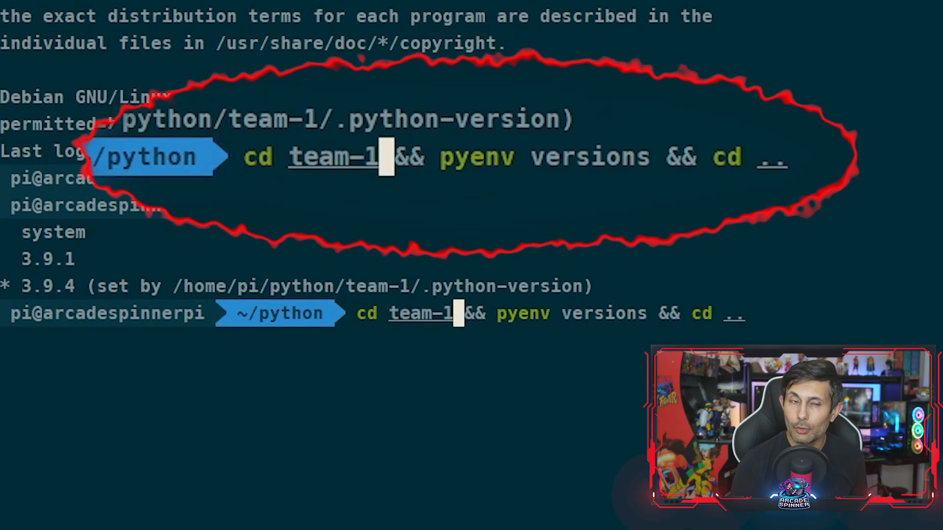
{"action": "key", "text": "enter"}
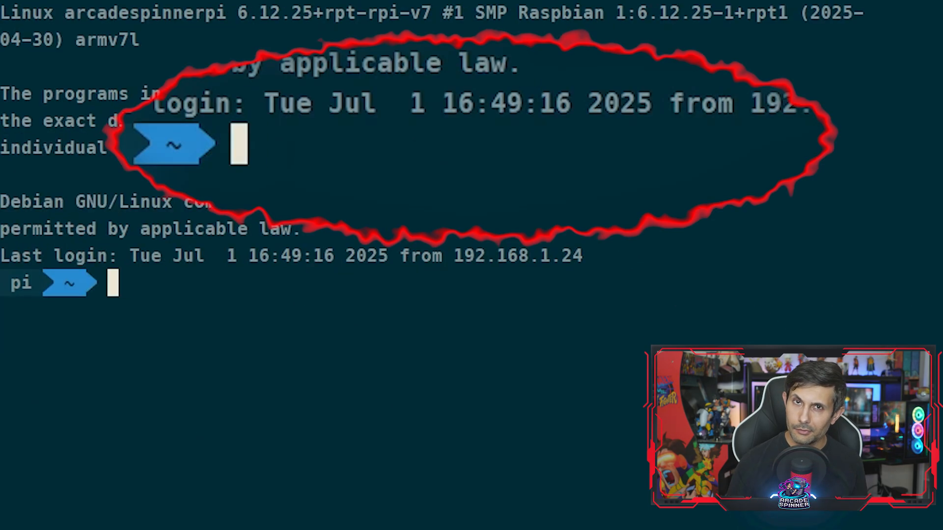
Step: In /home/pi/python/my-project run pyenv local --unset, then list pyenv versions again
{"action": "type", "text": "cd /home/pi/"}
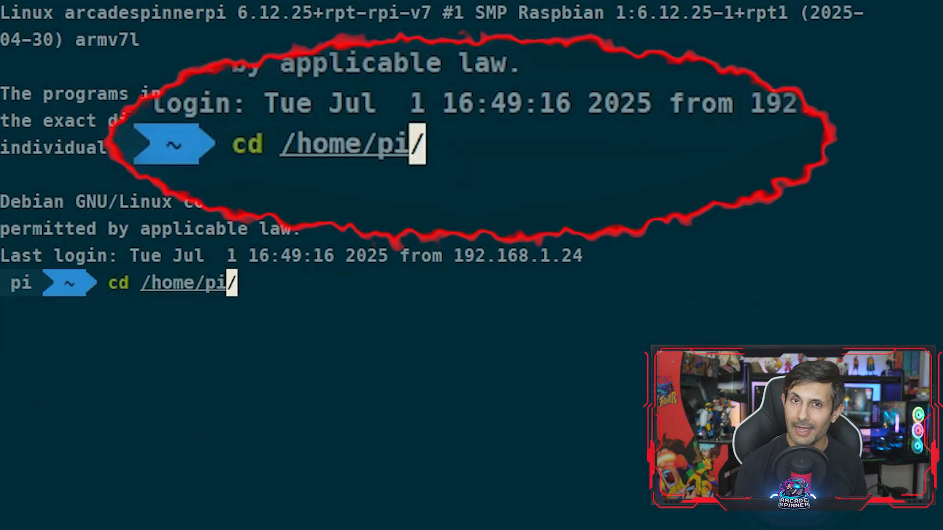
{"action": "type", "text": "/python/my"}
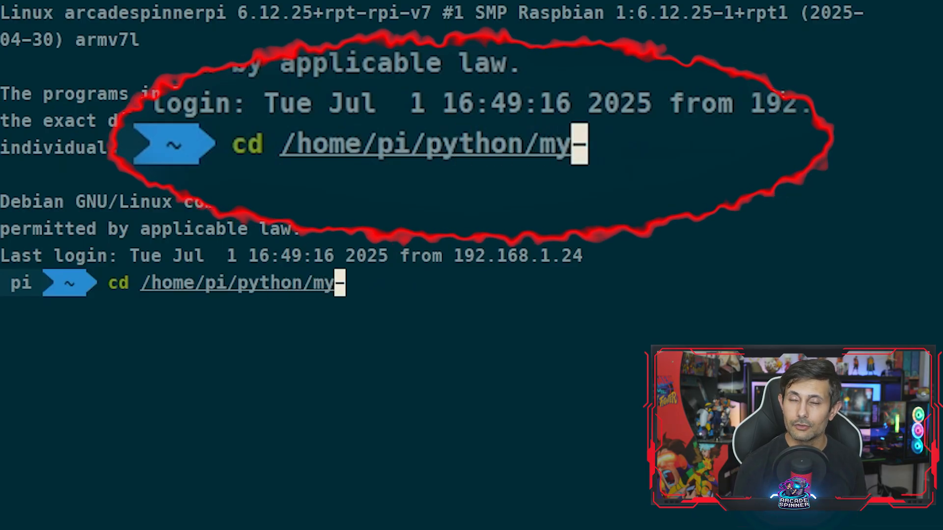
{"action": "type", "text": "-project"}
{"action": "type", "text": "pyenv local"}
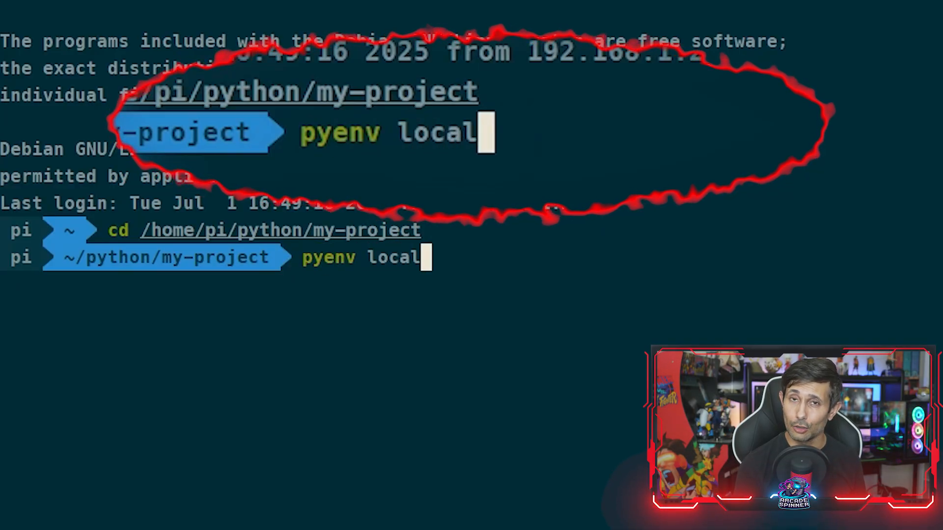
{"action": "type", "text": "--unset"}
{"action": "type", "text": "p"}
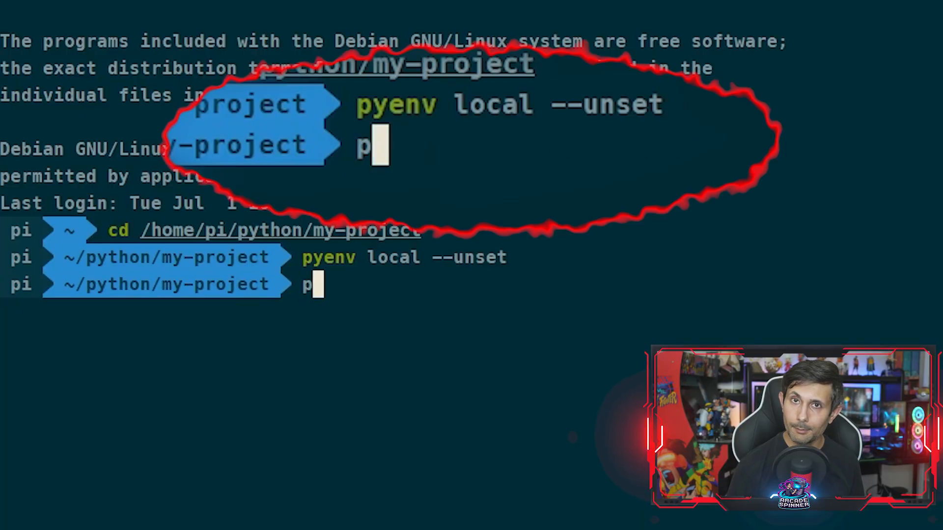
{"action": "type", "text": "yenv versions"}
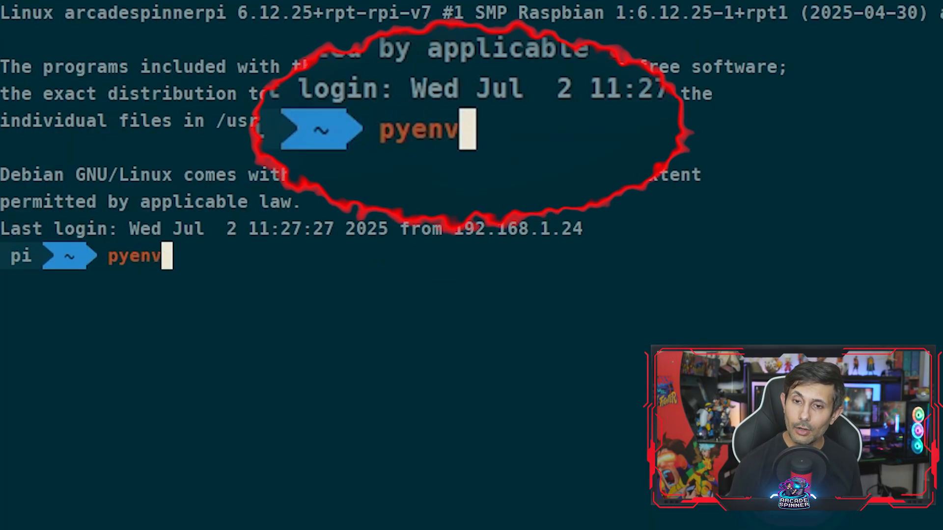
Step: Activate pyenv shell 3.8.1 for this session and confirm with pyenv versions
{"action": "type", "text": "versions"}
{"action": "type", "text": "py"}
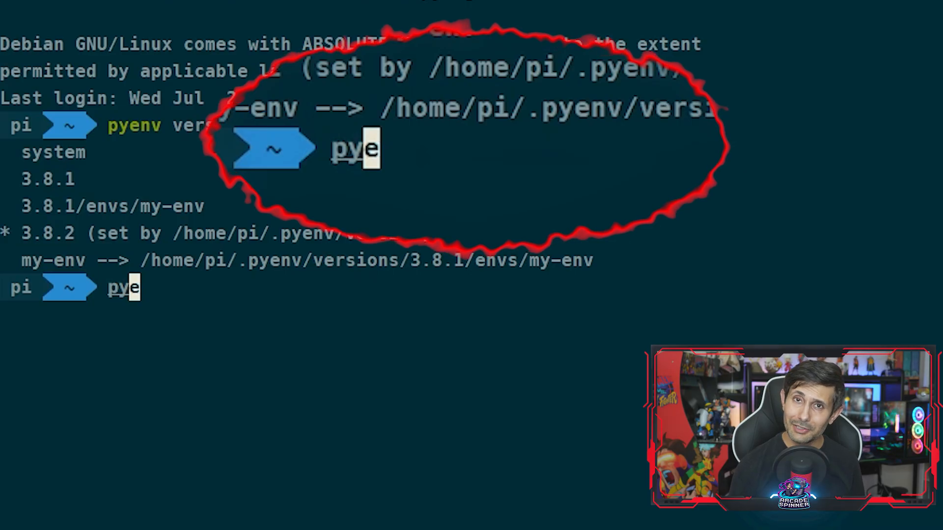
{"action": "type", "text": "nv"}
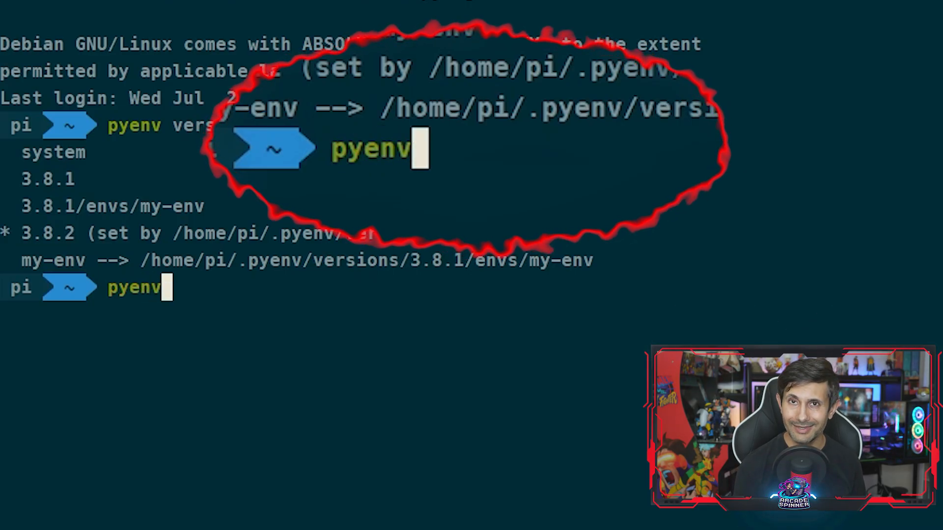
{"action": "type", "text": "shell 3.8.1"}
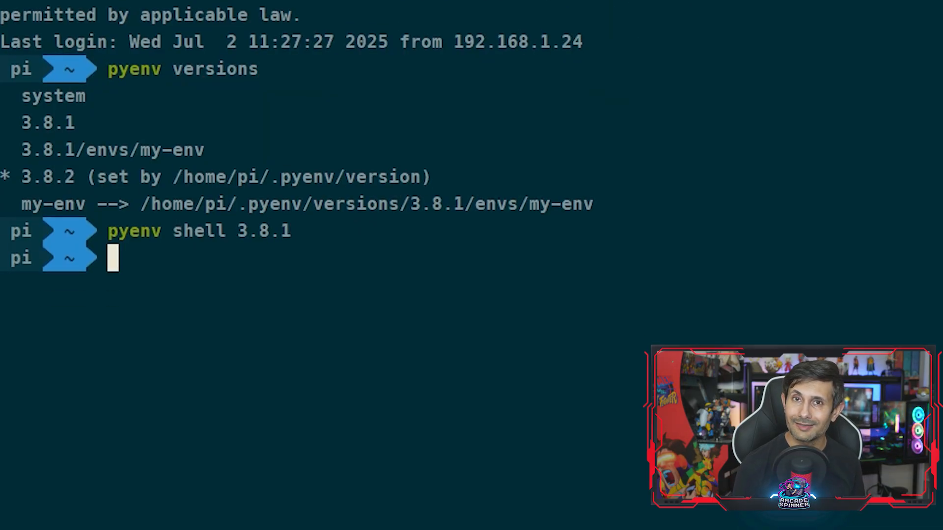
{"action": "type", "text": "pyenv versions"}
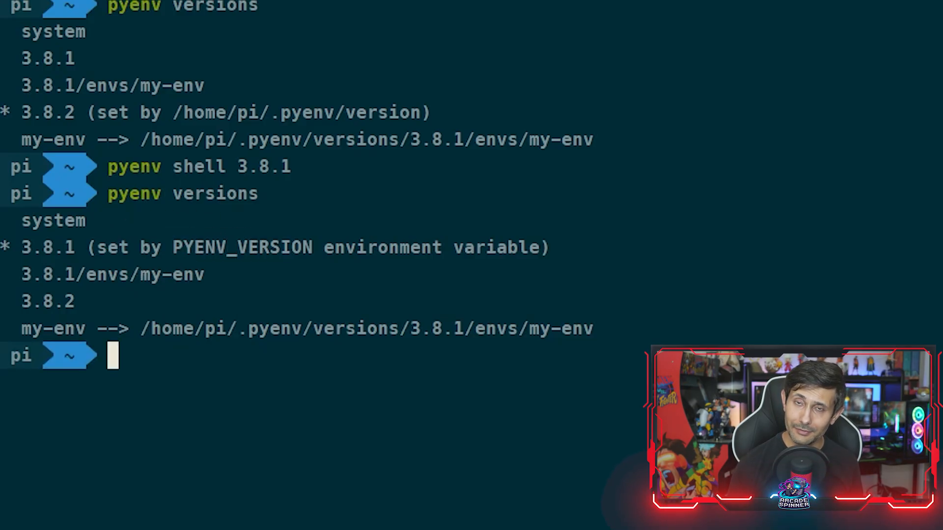
Step: Exit the session, reconnect and run pyenv versions in the fresh shell
{"action": "type", "text": "exit"}
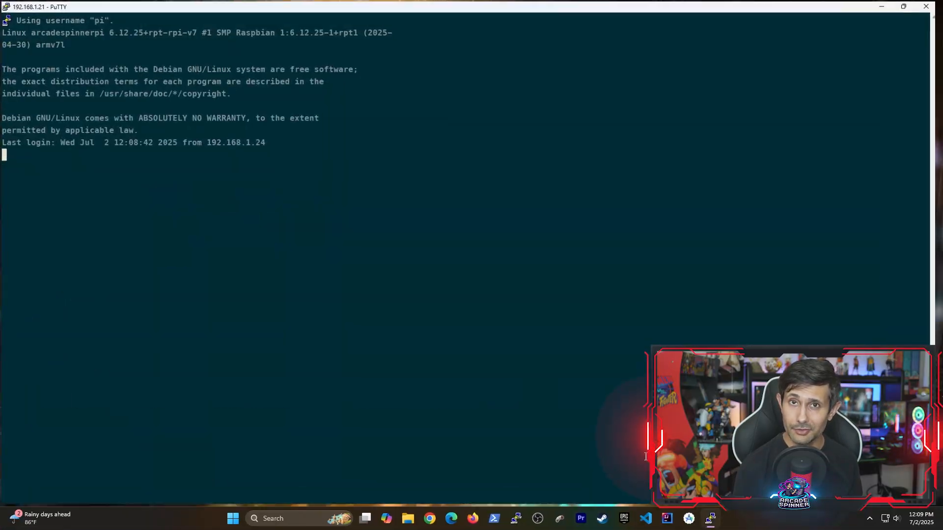
{"action": "type", "text": "pyenv versions"}
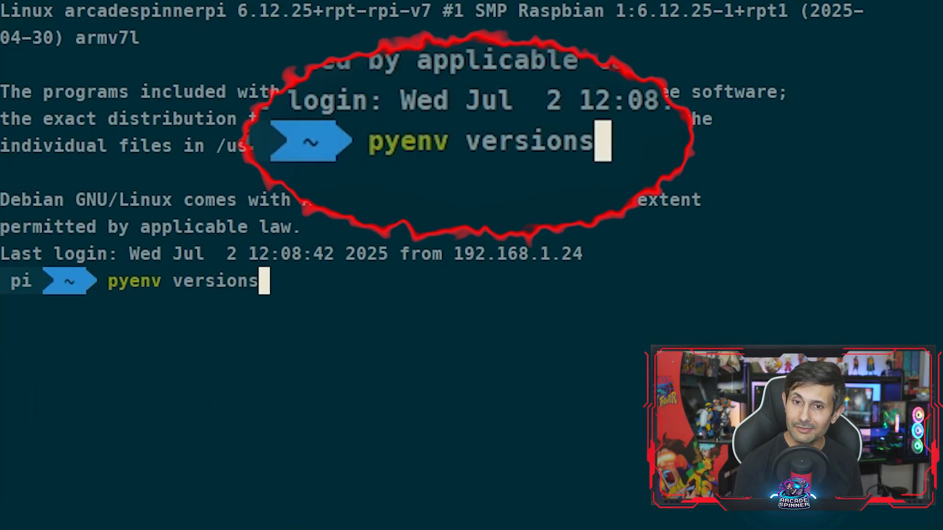